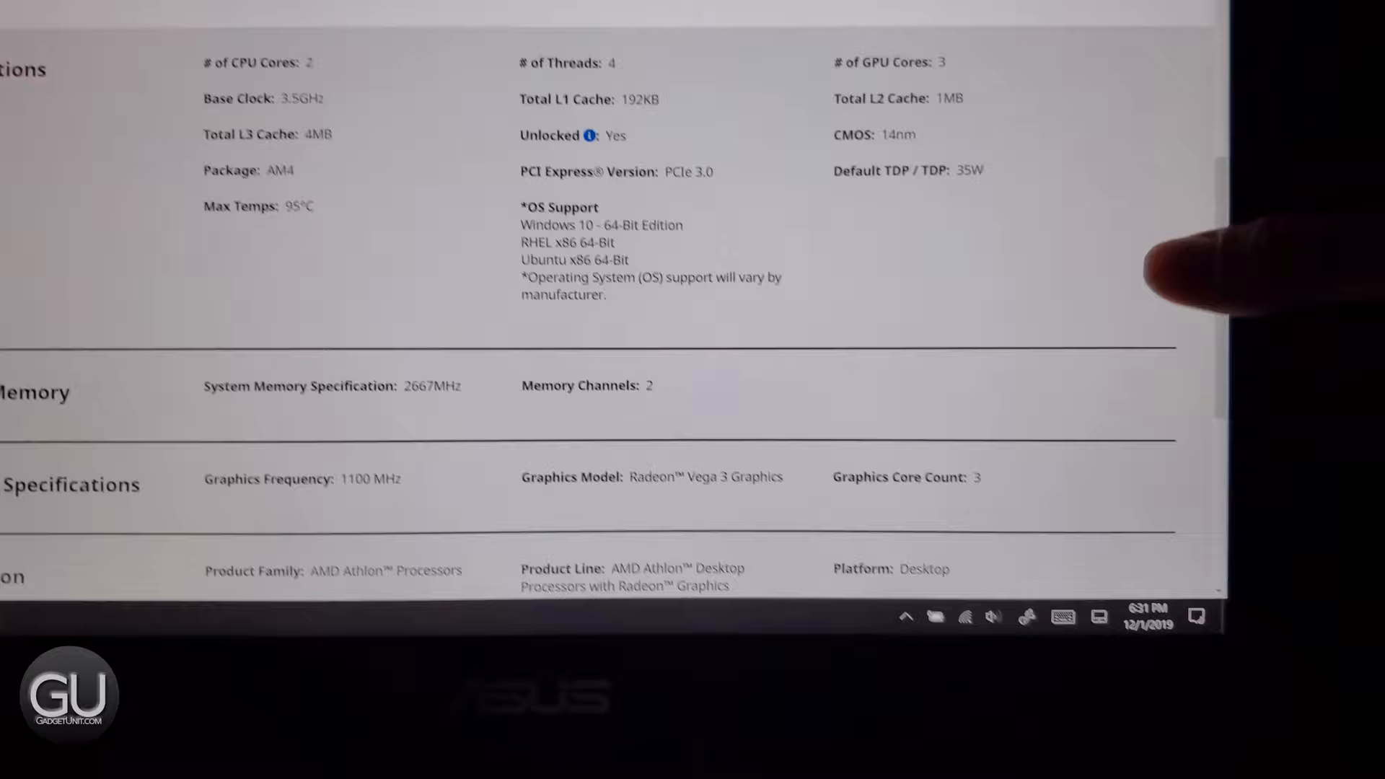
Review the Athlon 3000G specifications page before moving to PCPartPicker.
scroll("up", 3)
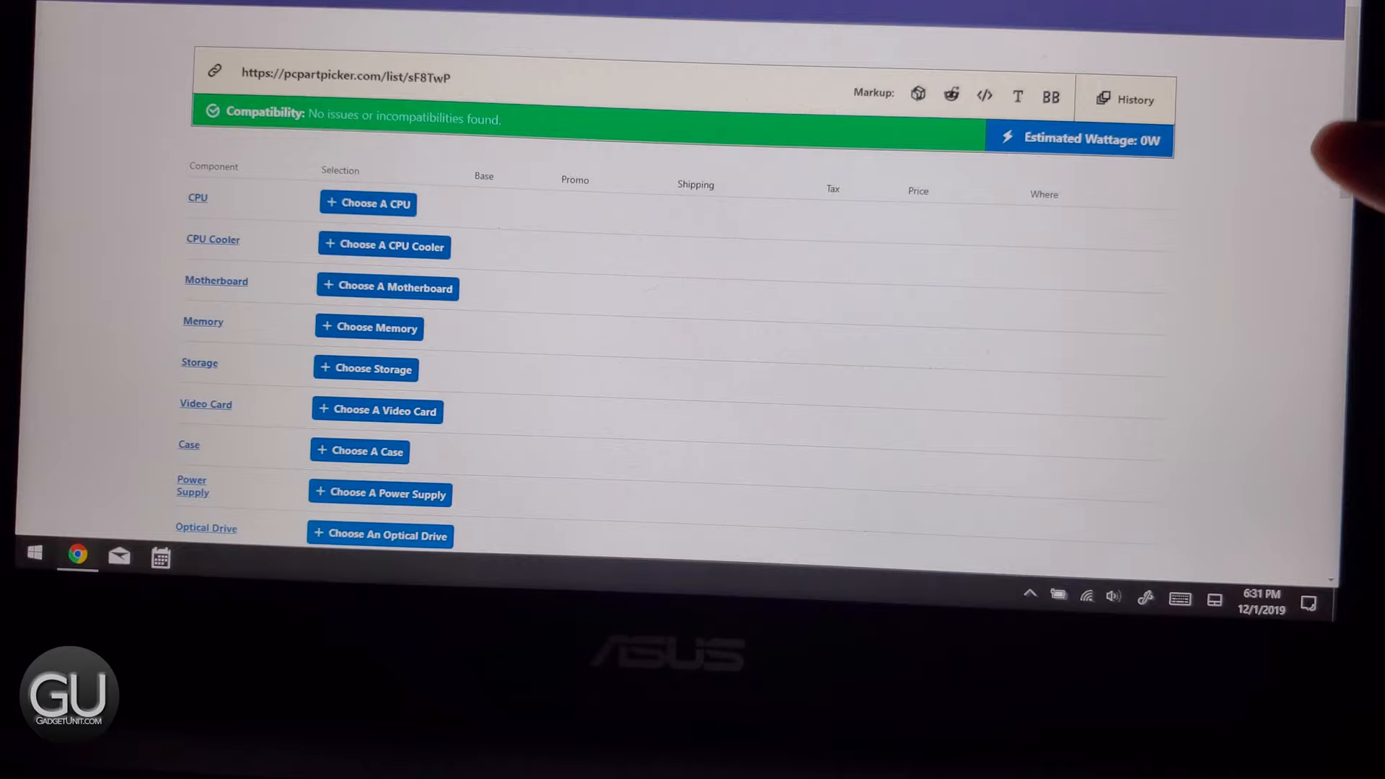
Add the AMD Athlon 3000G CPU to the build and begin choosing a motherboard.
scroll("down", 3)
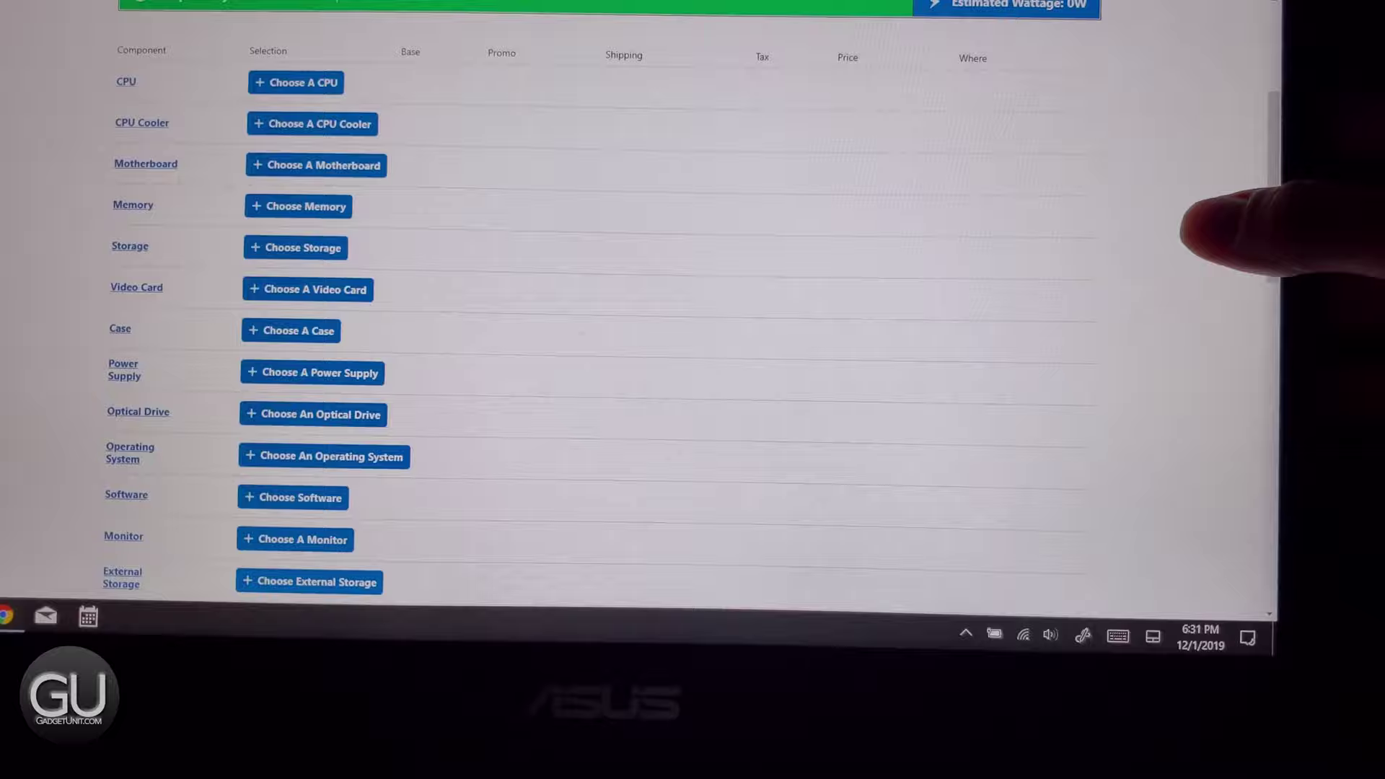
left_click(296, 81)
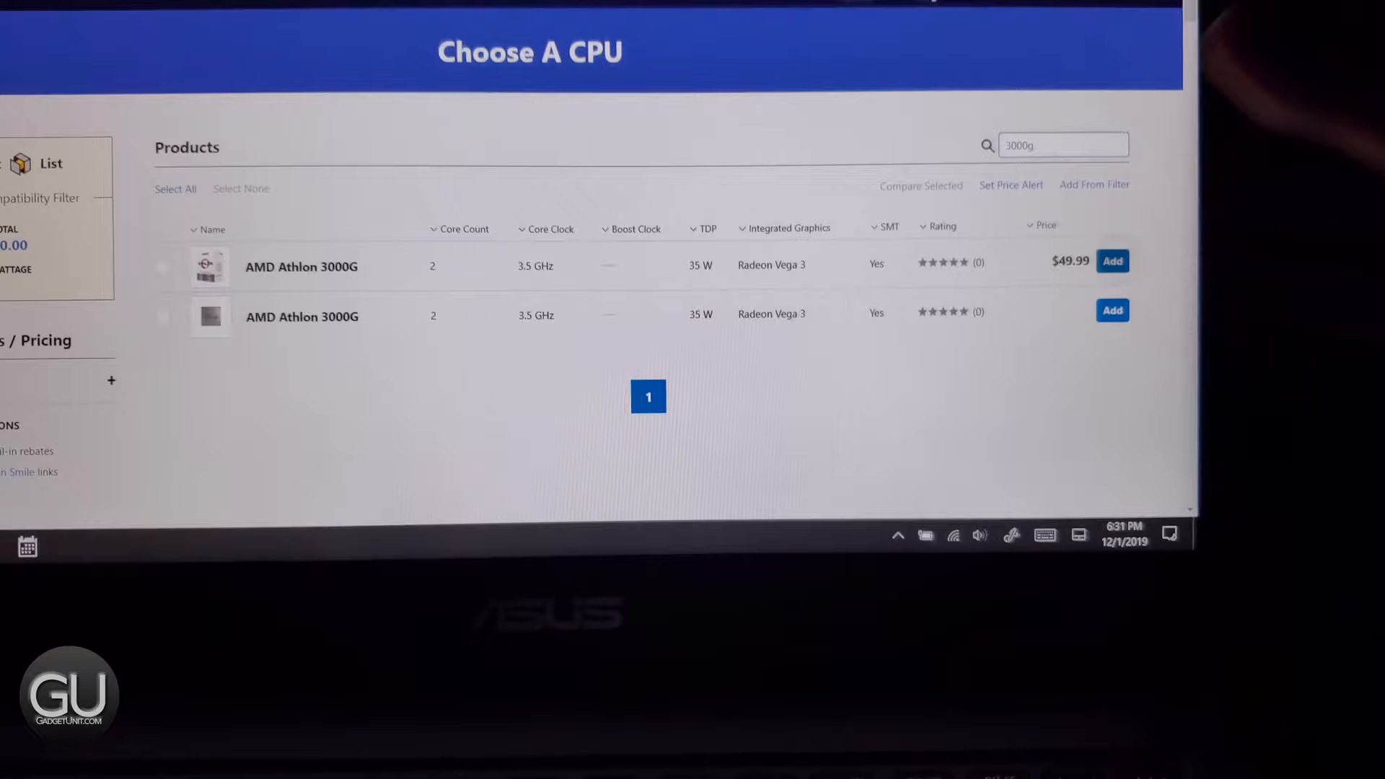
left_click(1112, 262)
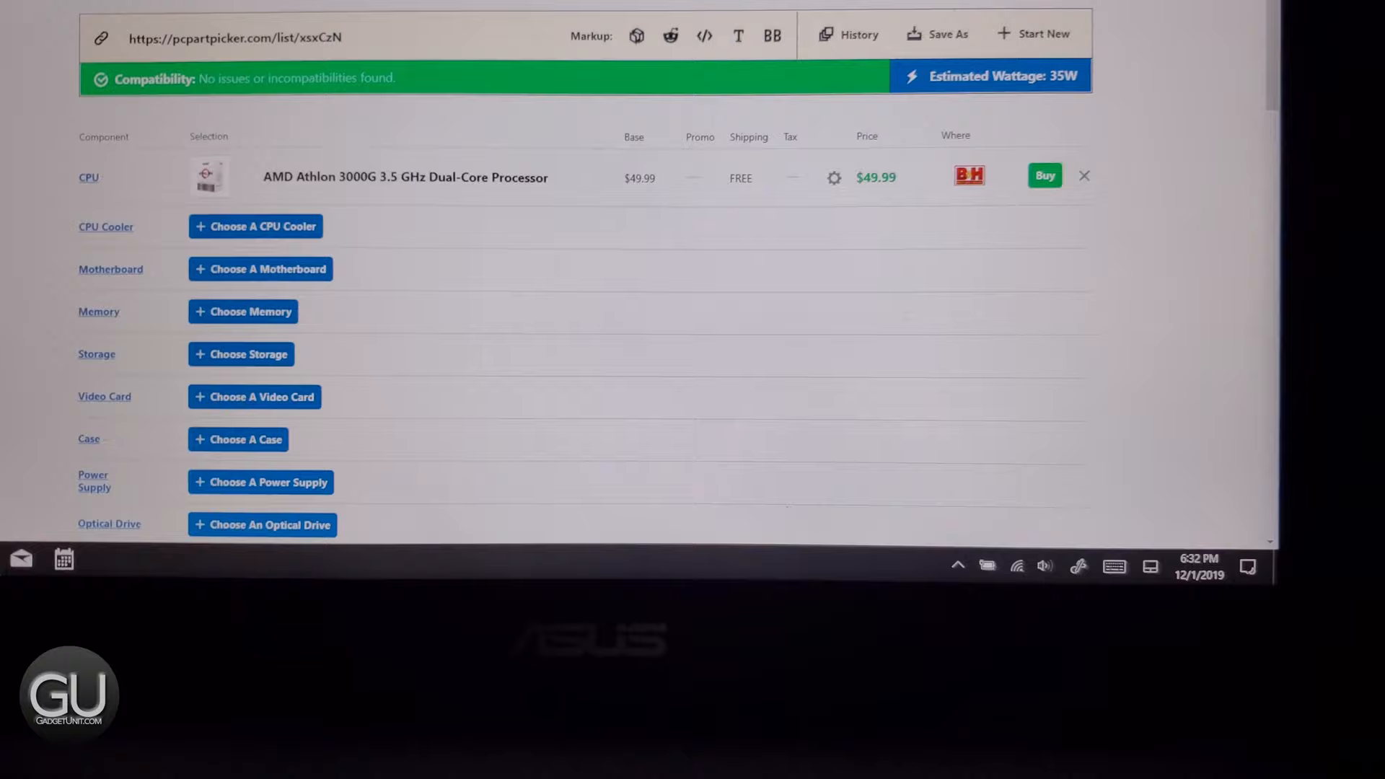
left_click(261, 268)
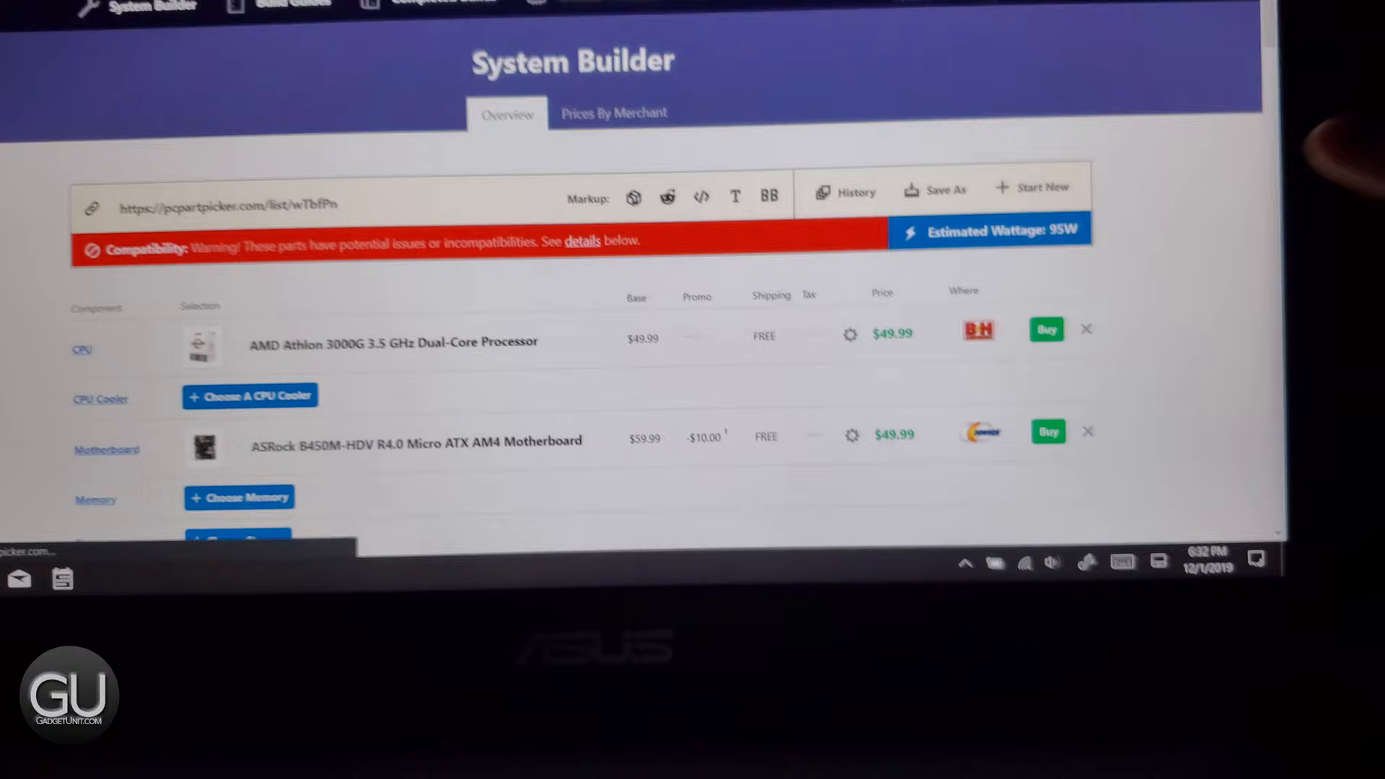
Add the cheapest Crucial 4 GB DDR4-2400 memory module to the build.
left_click(238, 497)
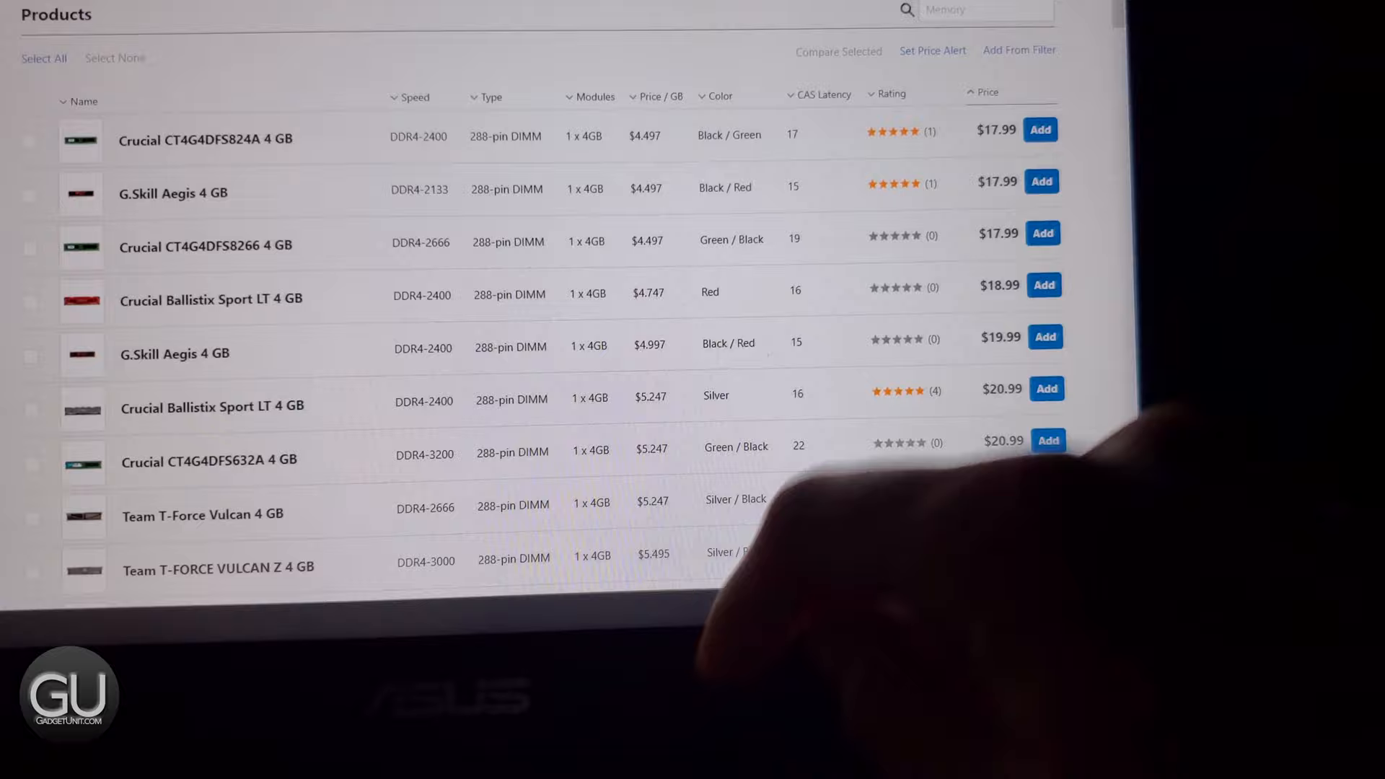
left_click(1041, 129)
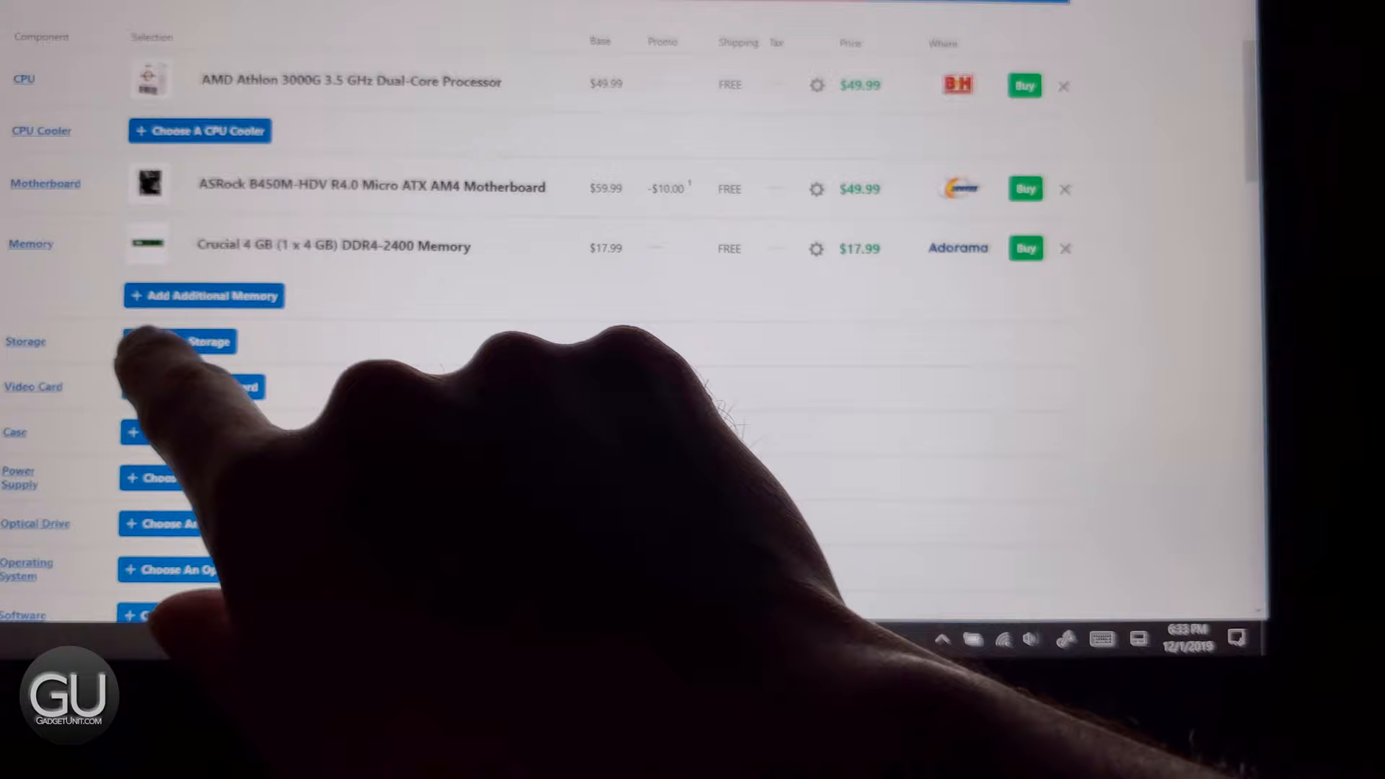
Begin choosing a storage drive for the build.
left_click(176, 342)
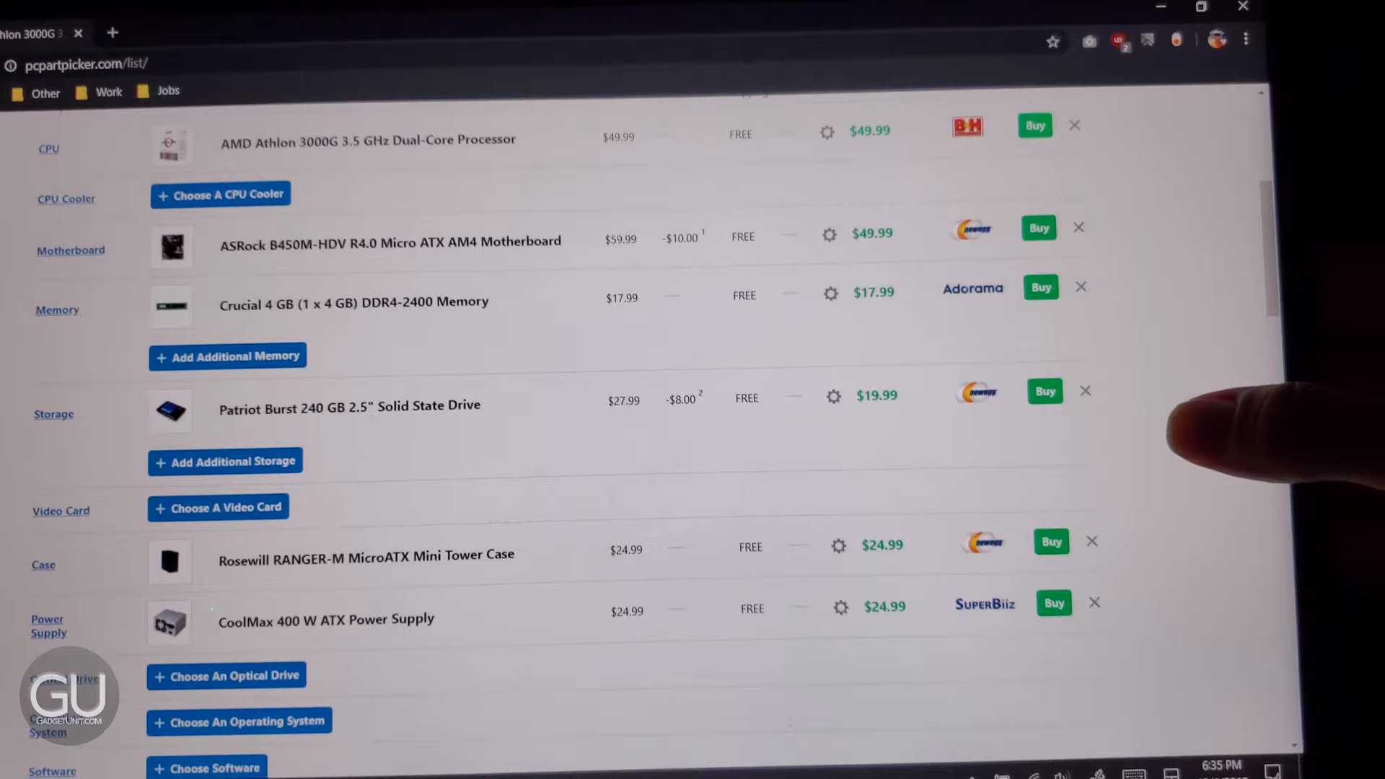
scroll("up", 3)
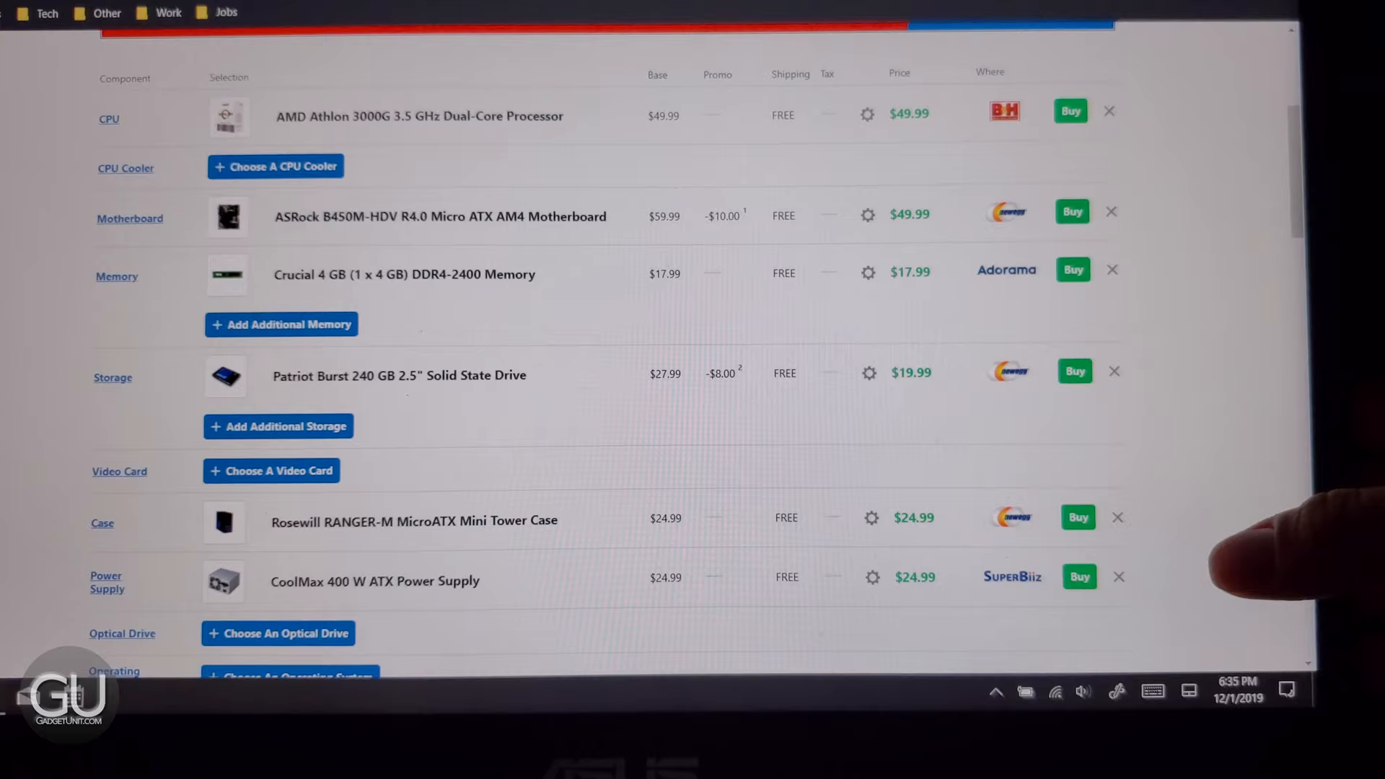
scroll("down", 3)
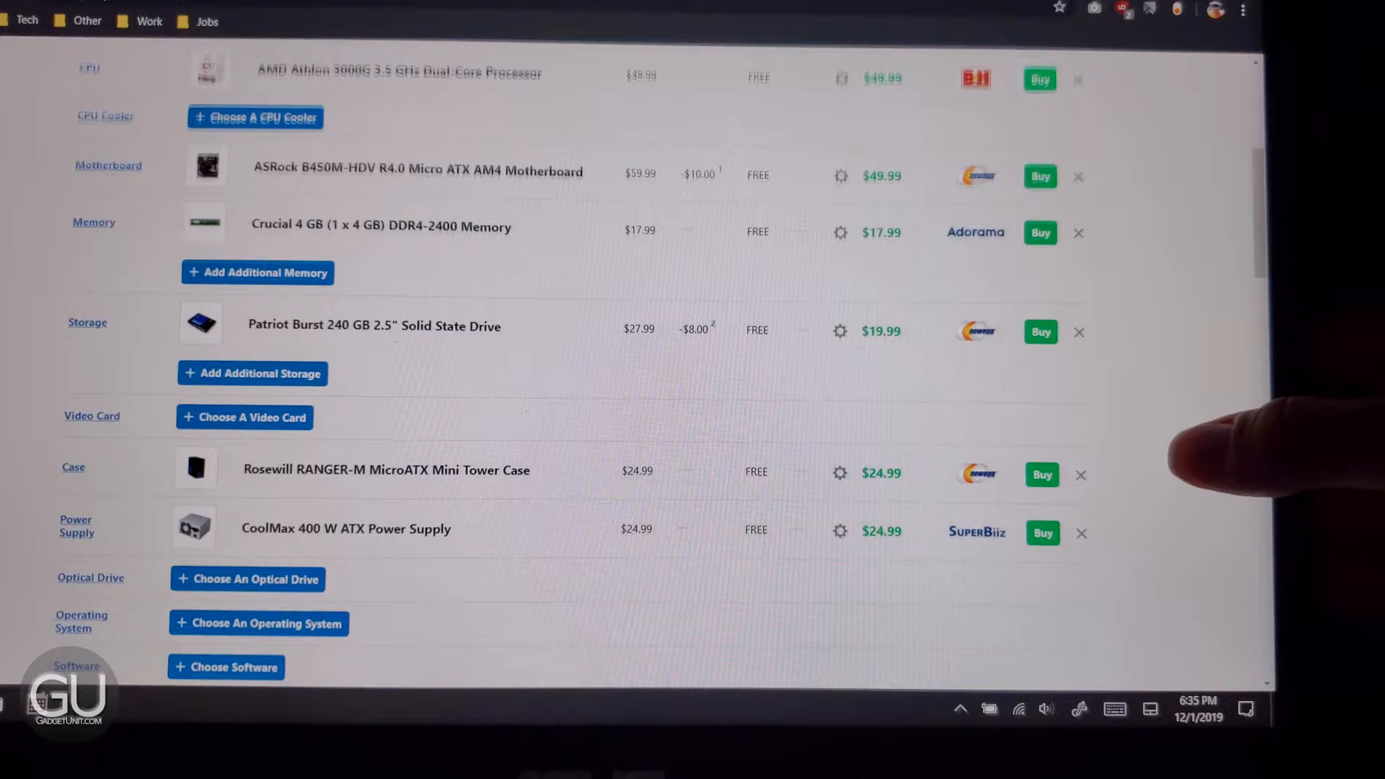
scroll("up", 3)
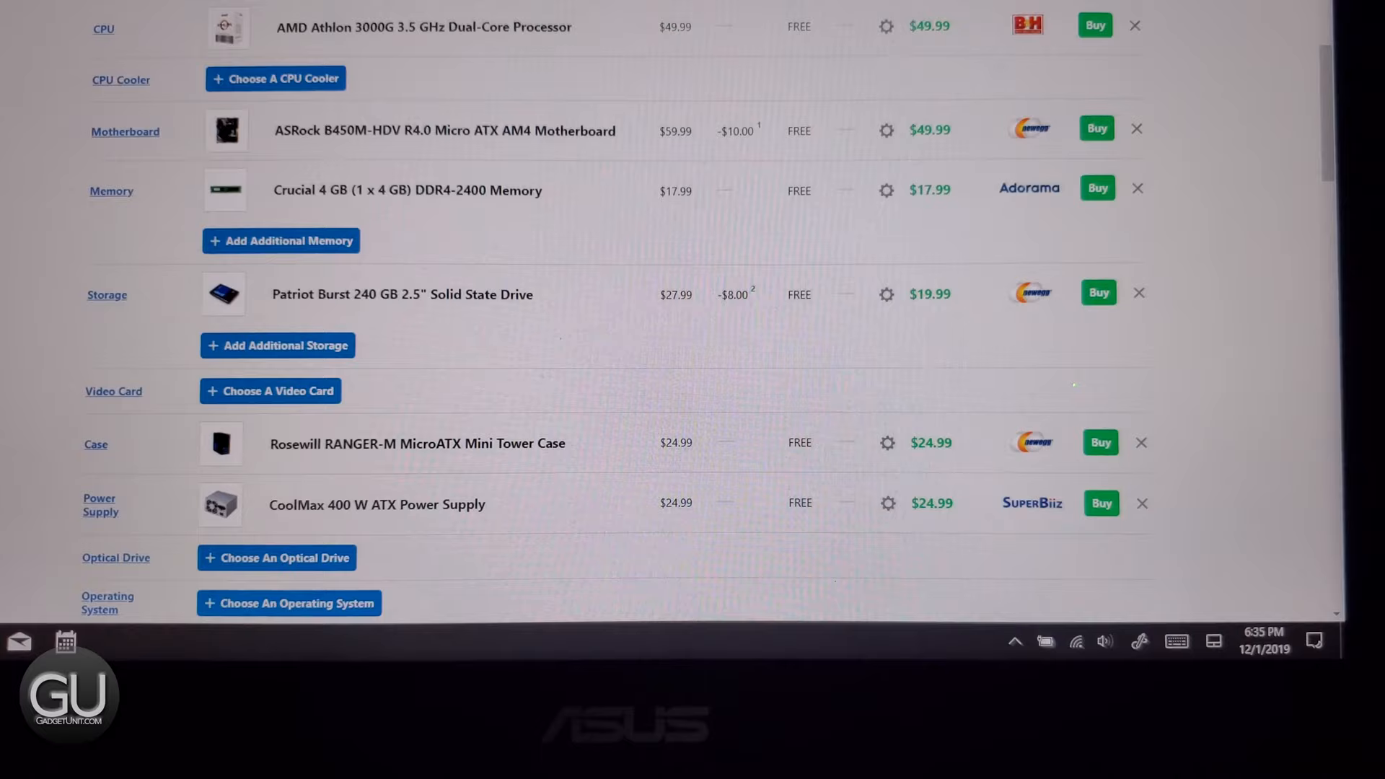
left_click(424, 26)
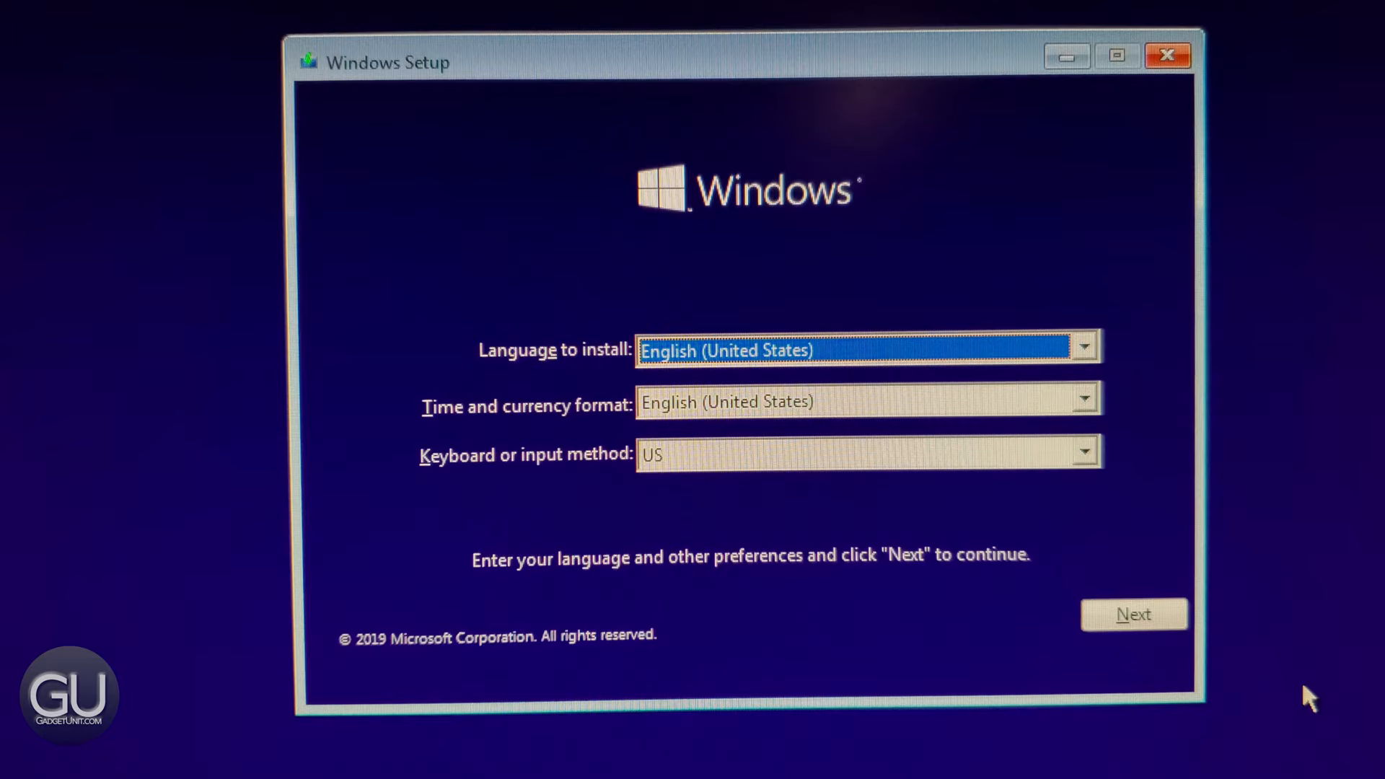
Accept the Microsoft license terms in Windows Setup.
left_click(1134, 614)
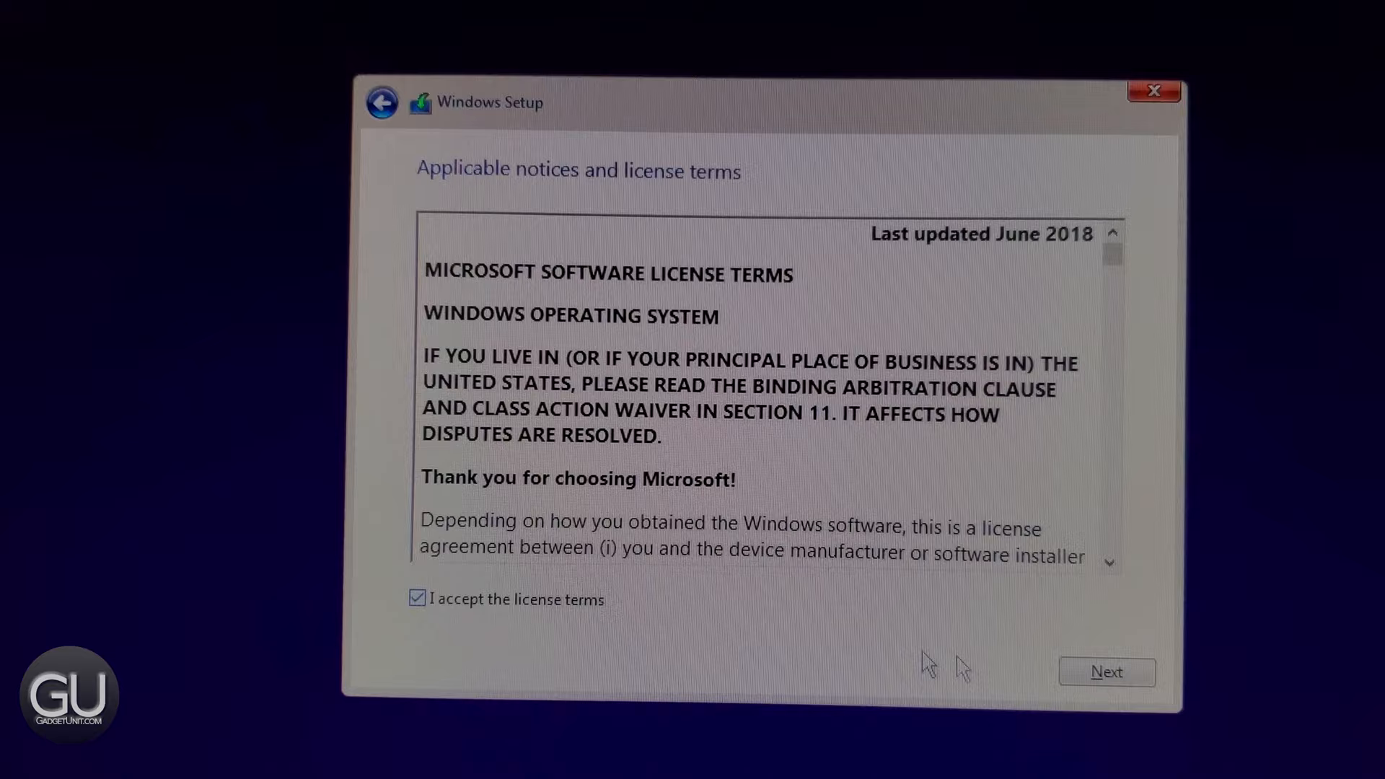
Continue the Windows installation past the license agreement.
left_click(1107, 671)
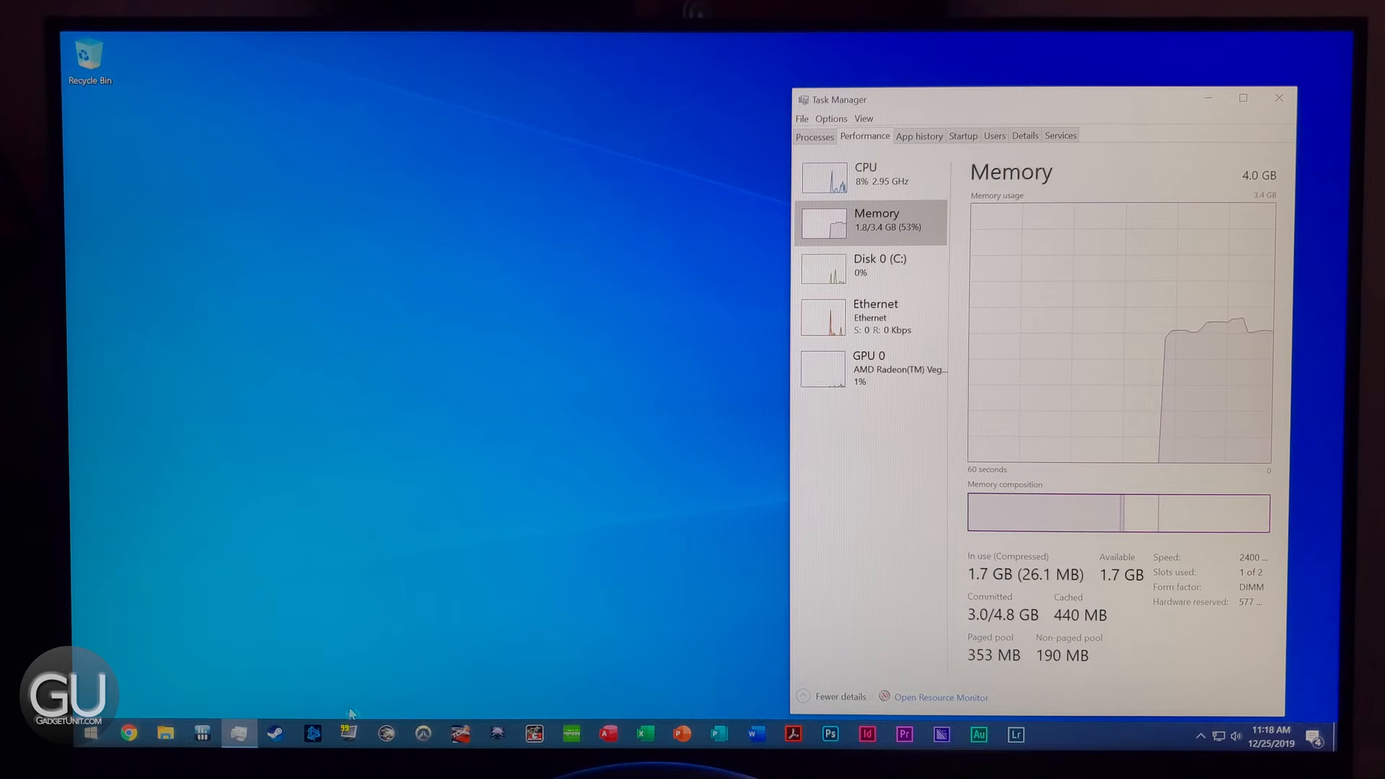
Launch Chrome from the taskbar beside the Task Manager memory view.
left_click(129, 733)
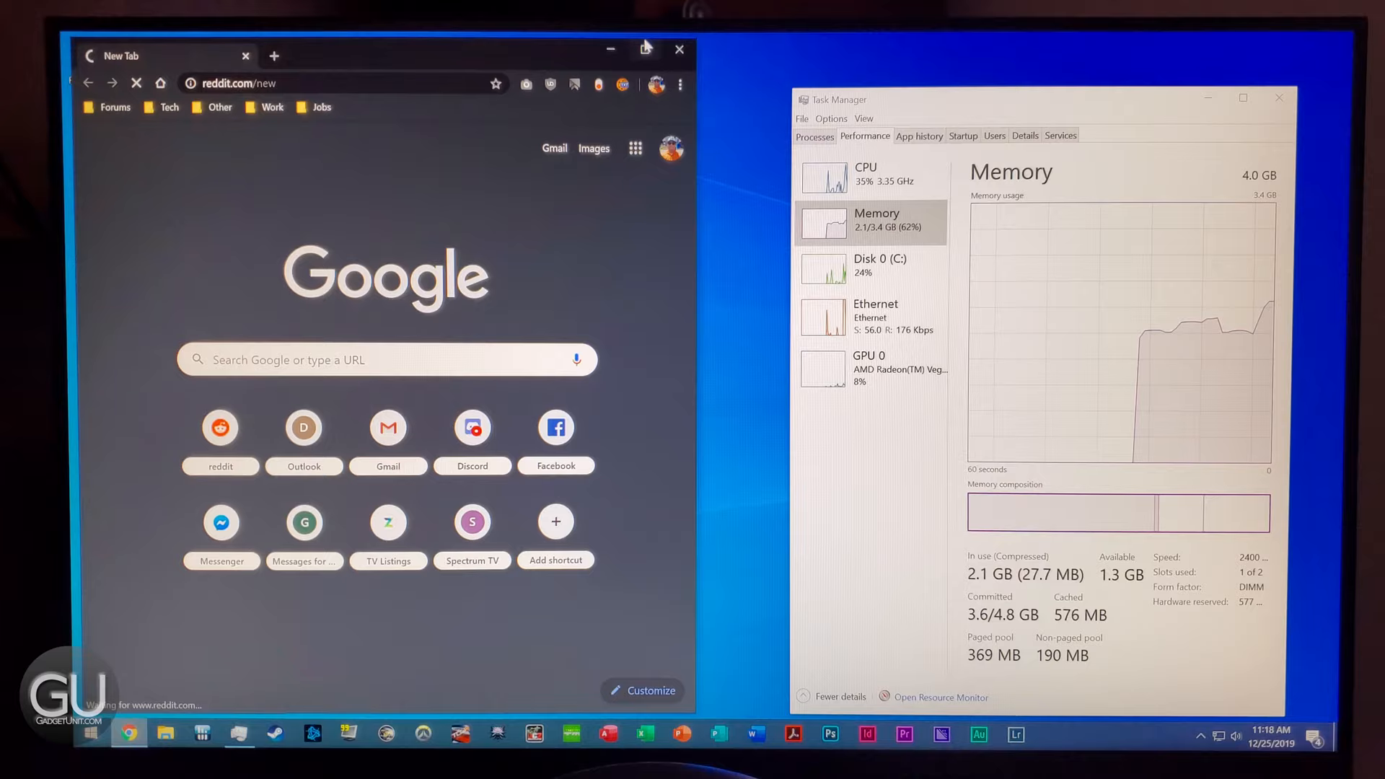
Load reddit.com/new in Chrome to observe memory use.
left_click(646, 49)
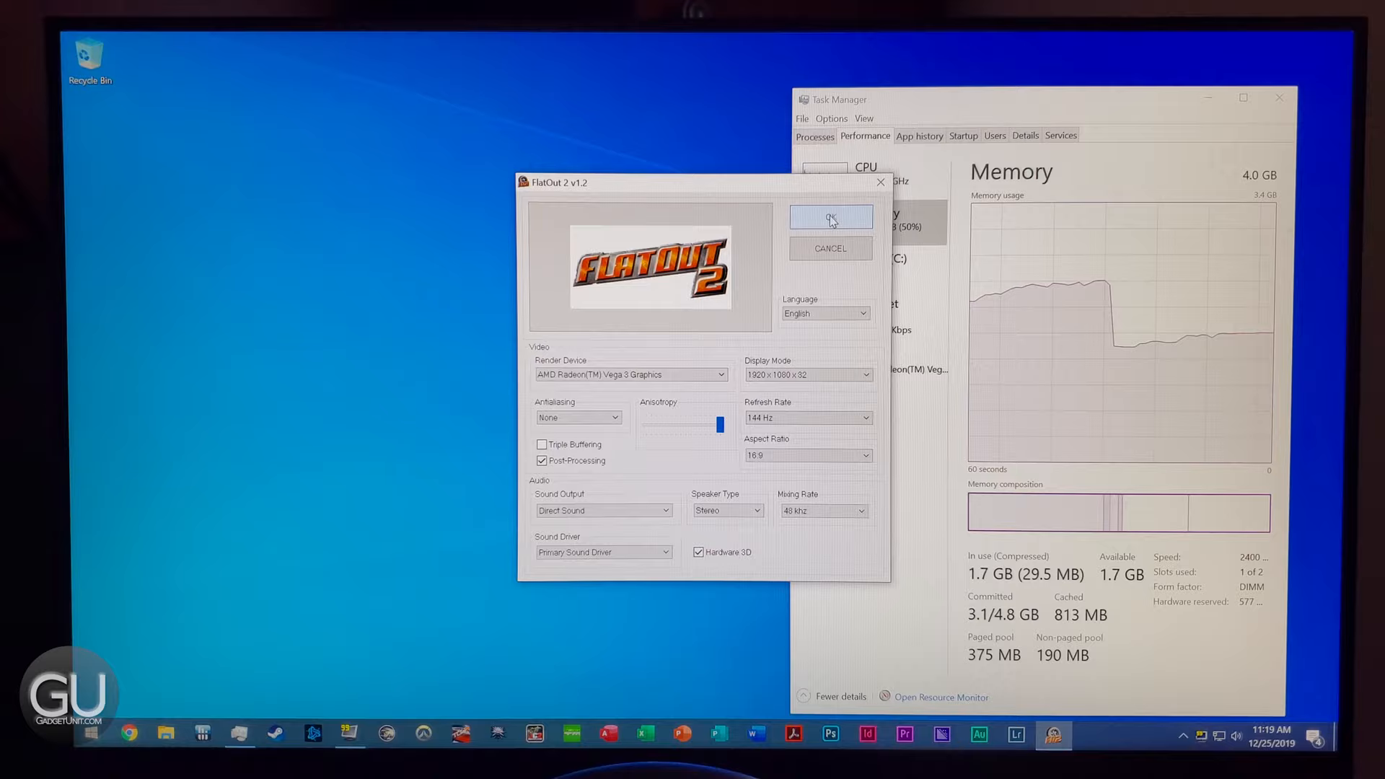
Launch FlatOut 2 at 1920 x 1080 and 144 Hz, then return to the desktop.
left_click(829, 218)
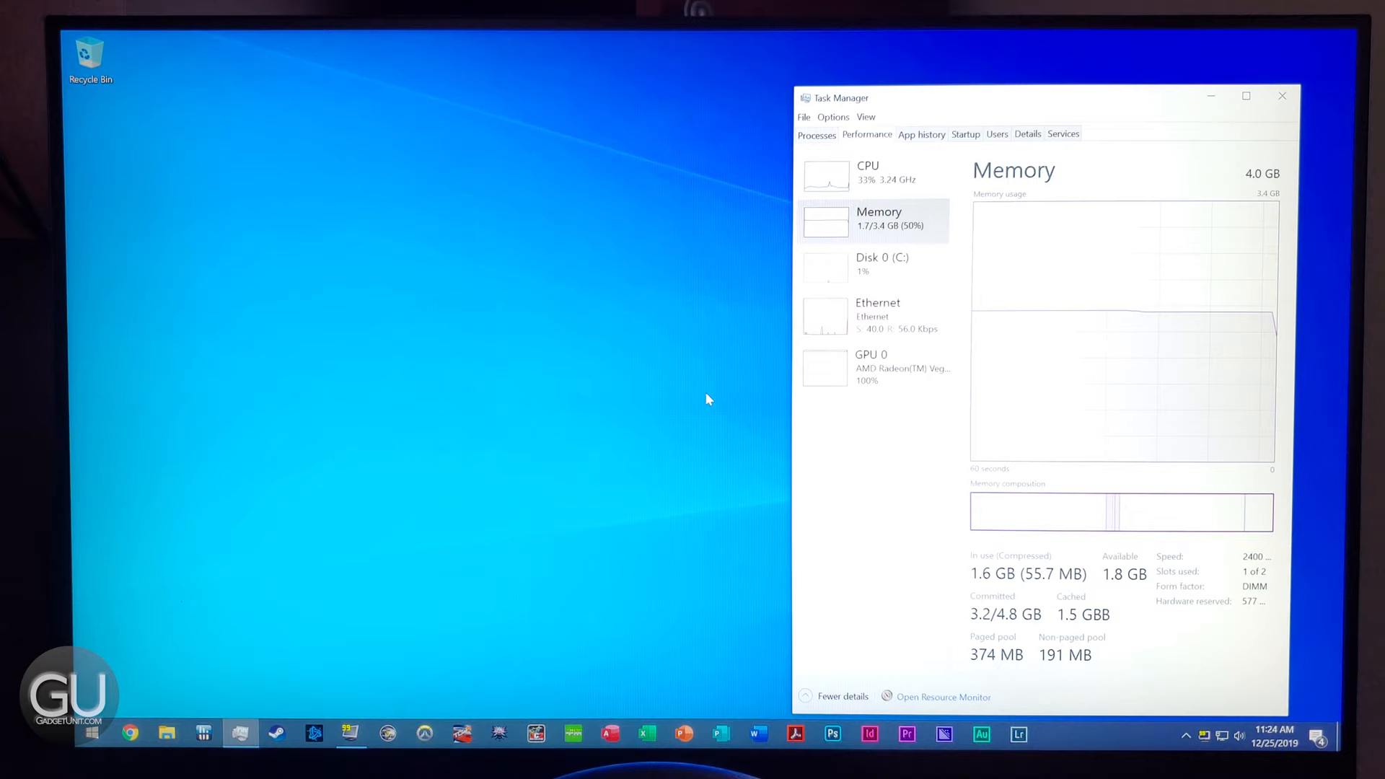
left_click(608, 735)
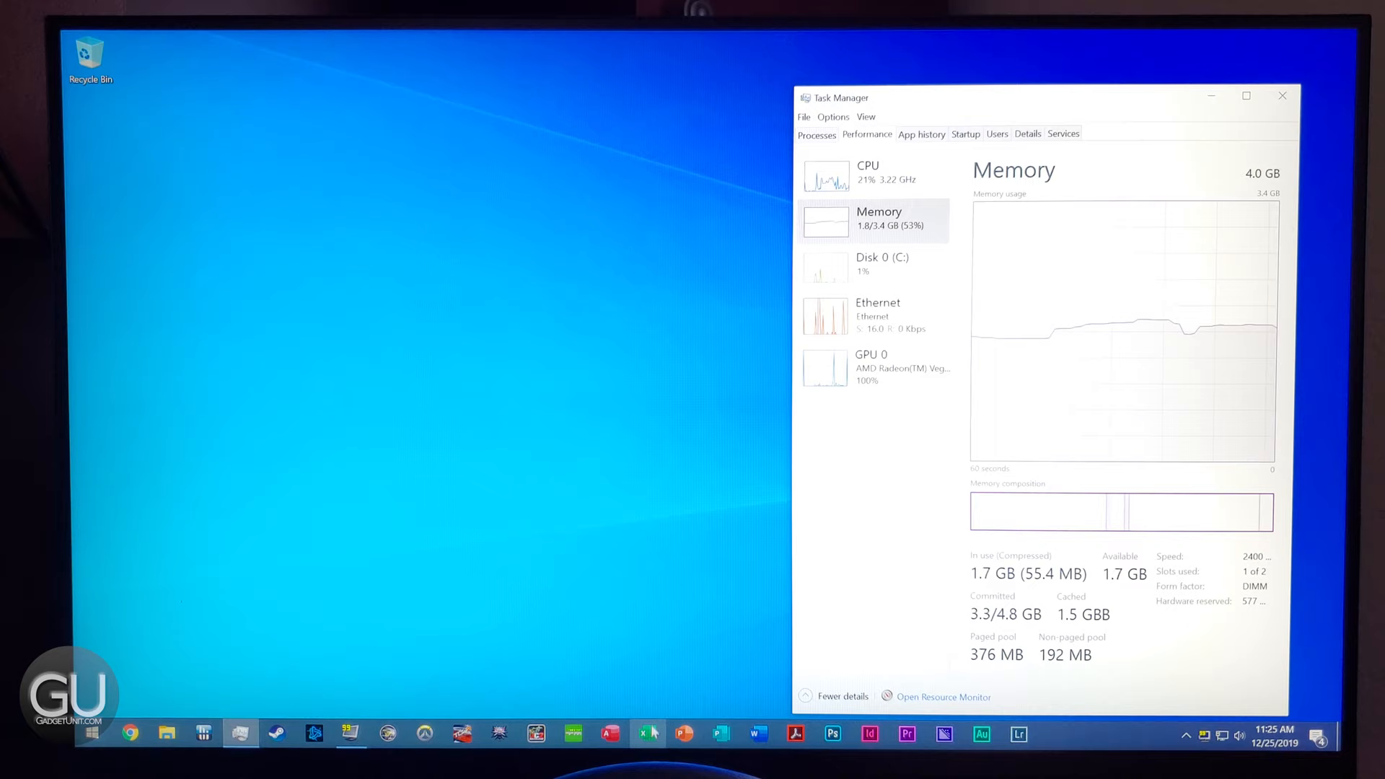
left_click(646, 733)
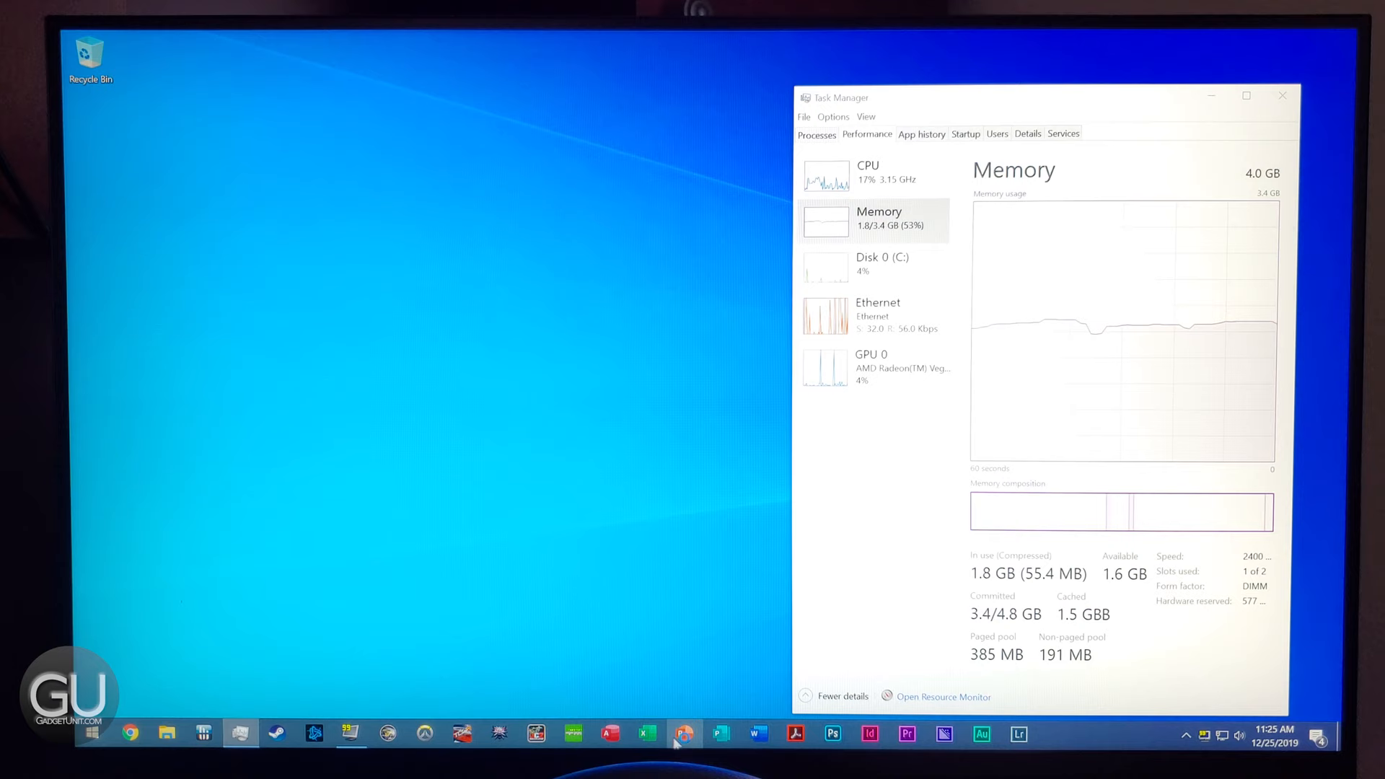
left_click(684, 734)
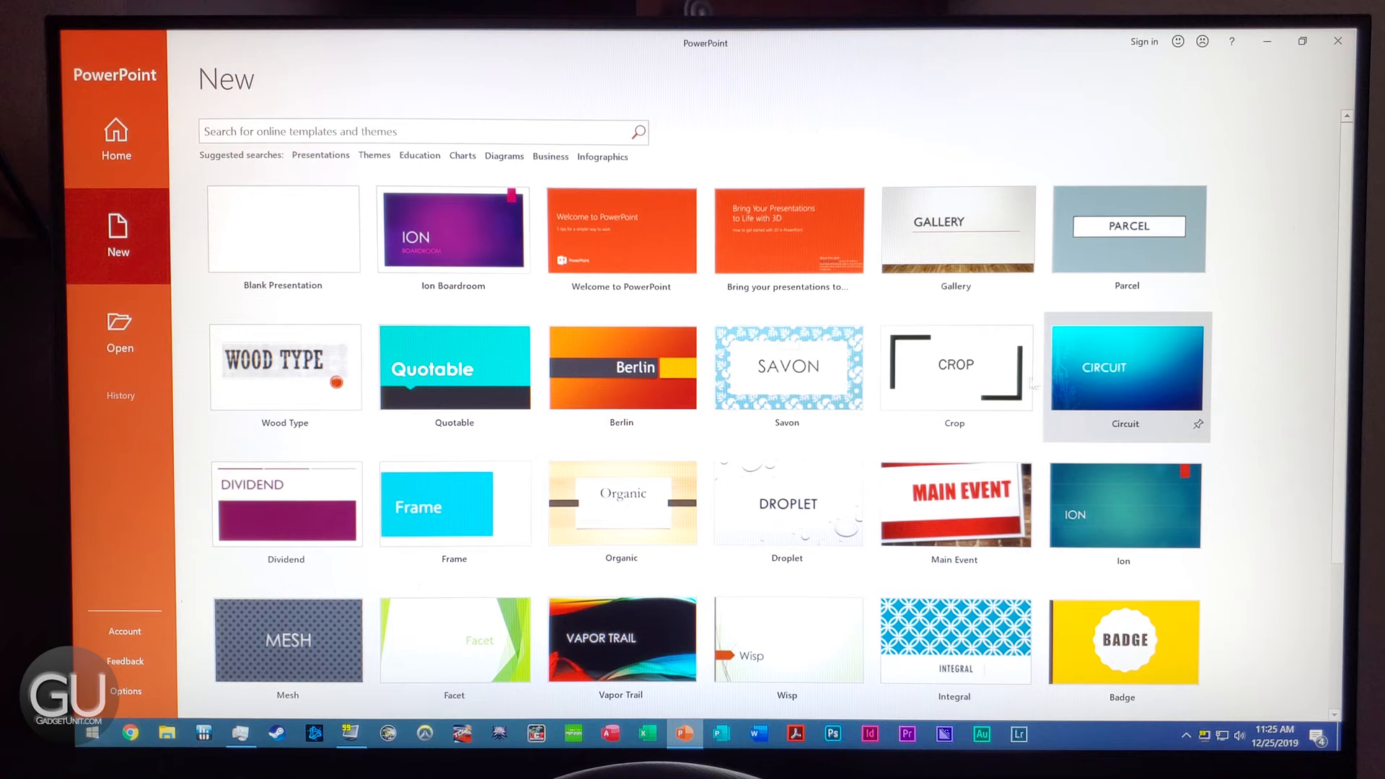
left_click(1125, 368)
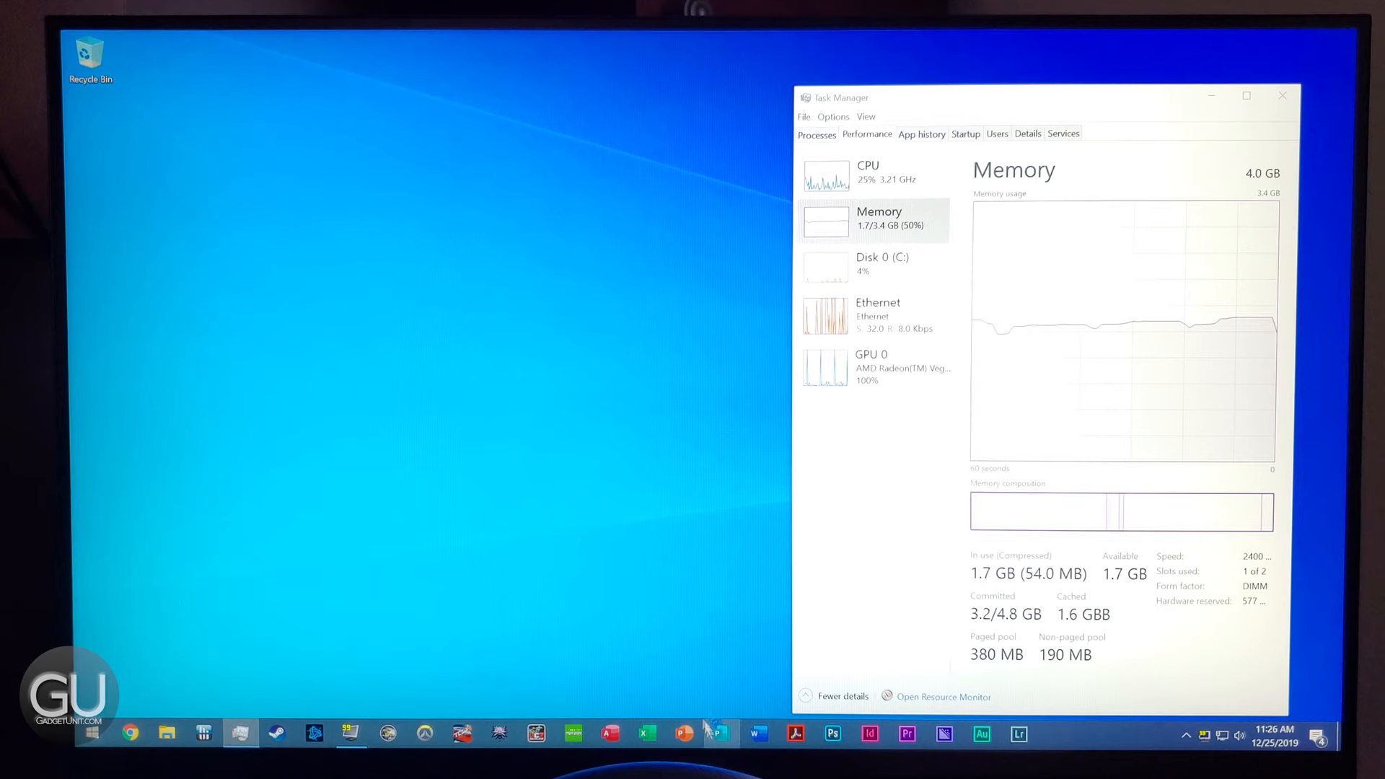
left_click(722, 735)
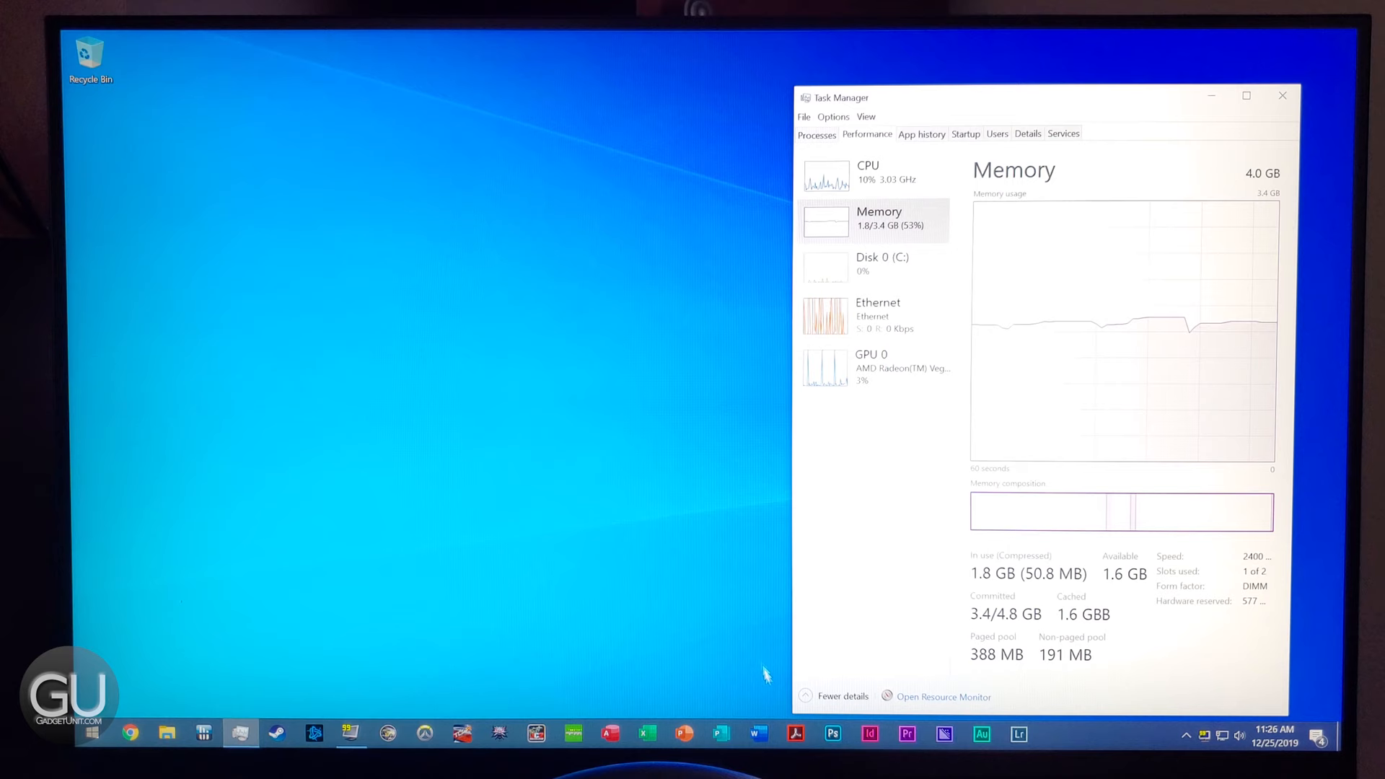
left_click(758, 733)
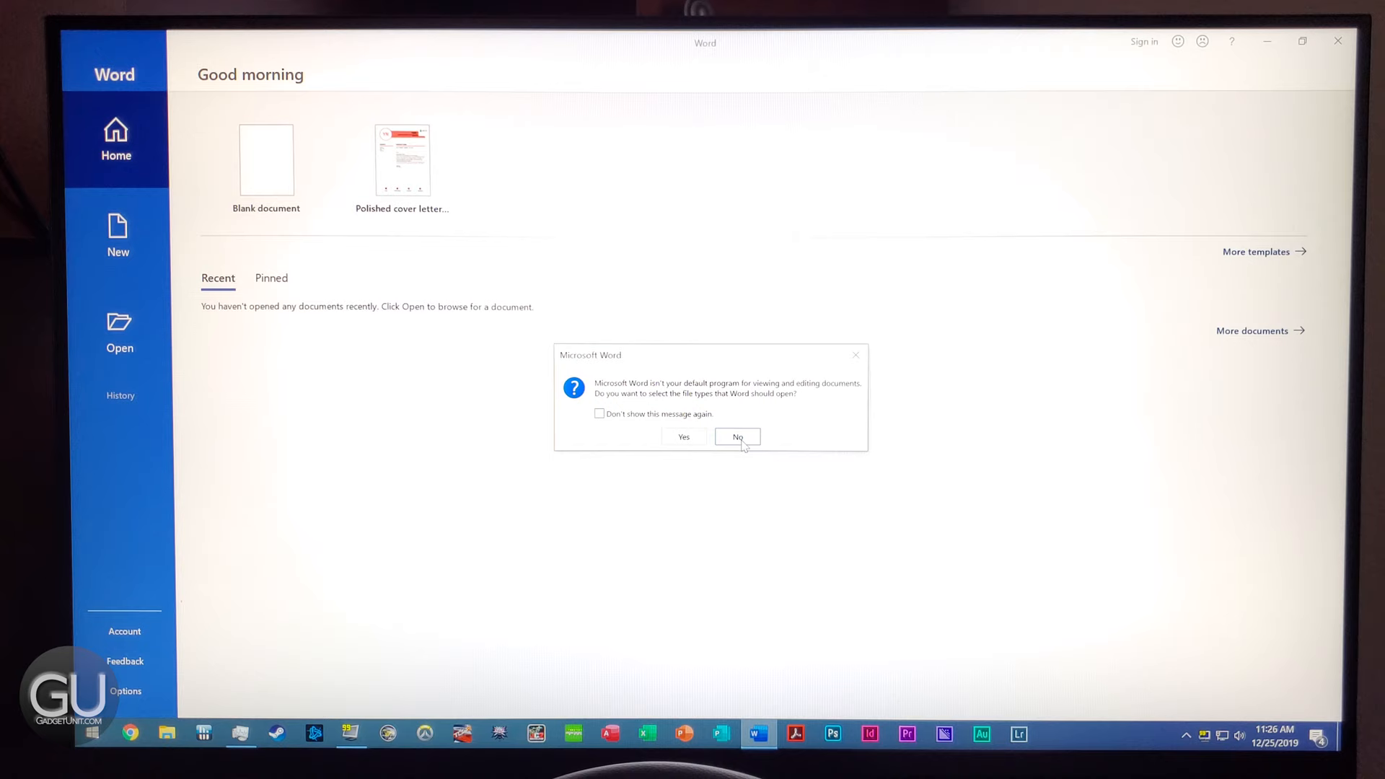
left_click(736, 435)
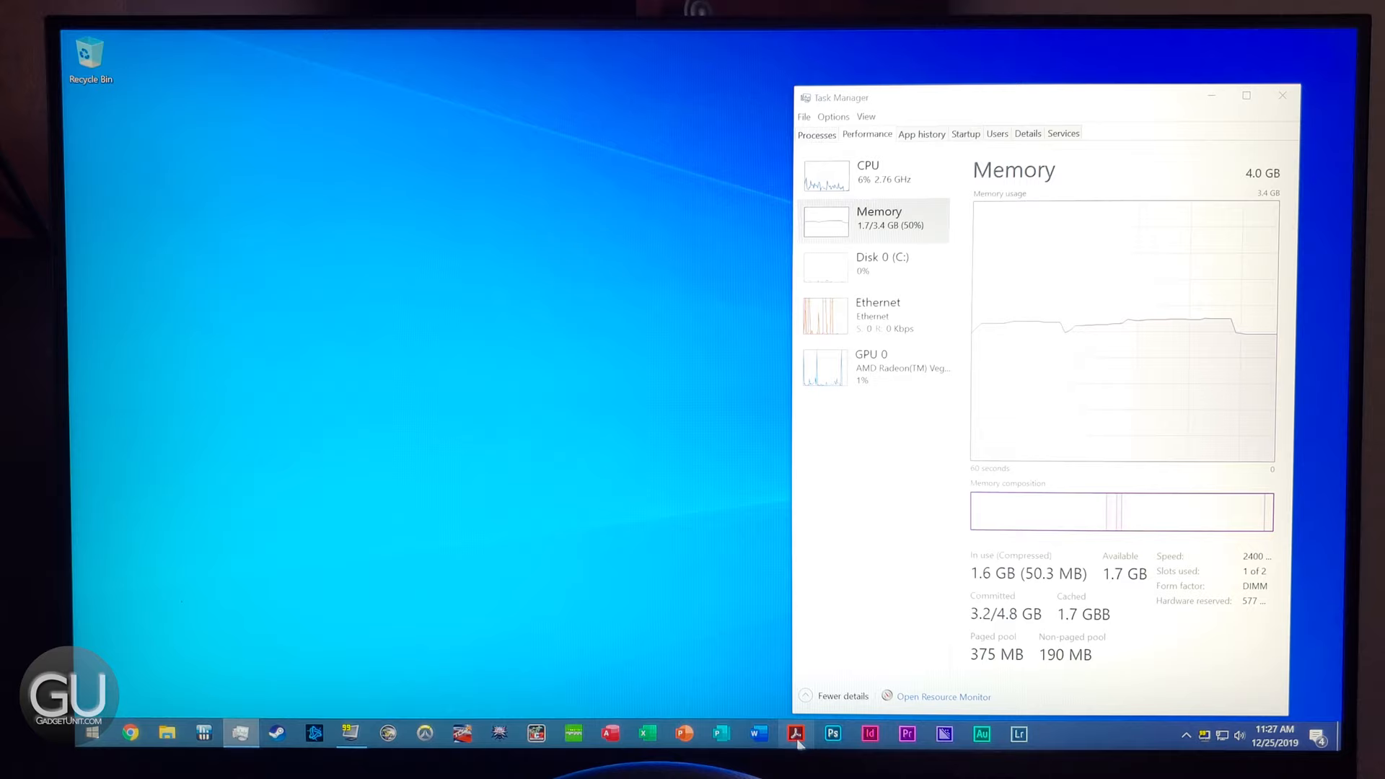
left_click(797, 734)
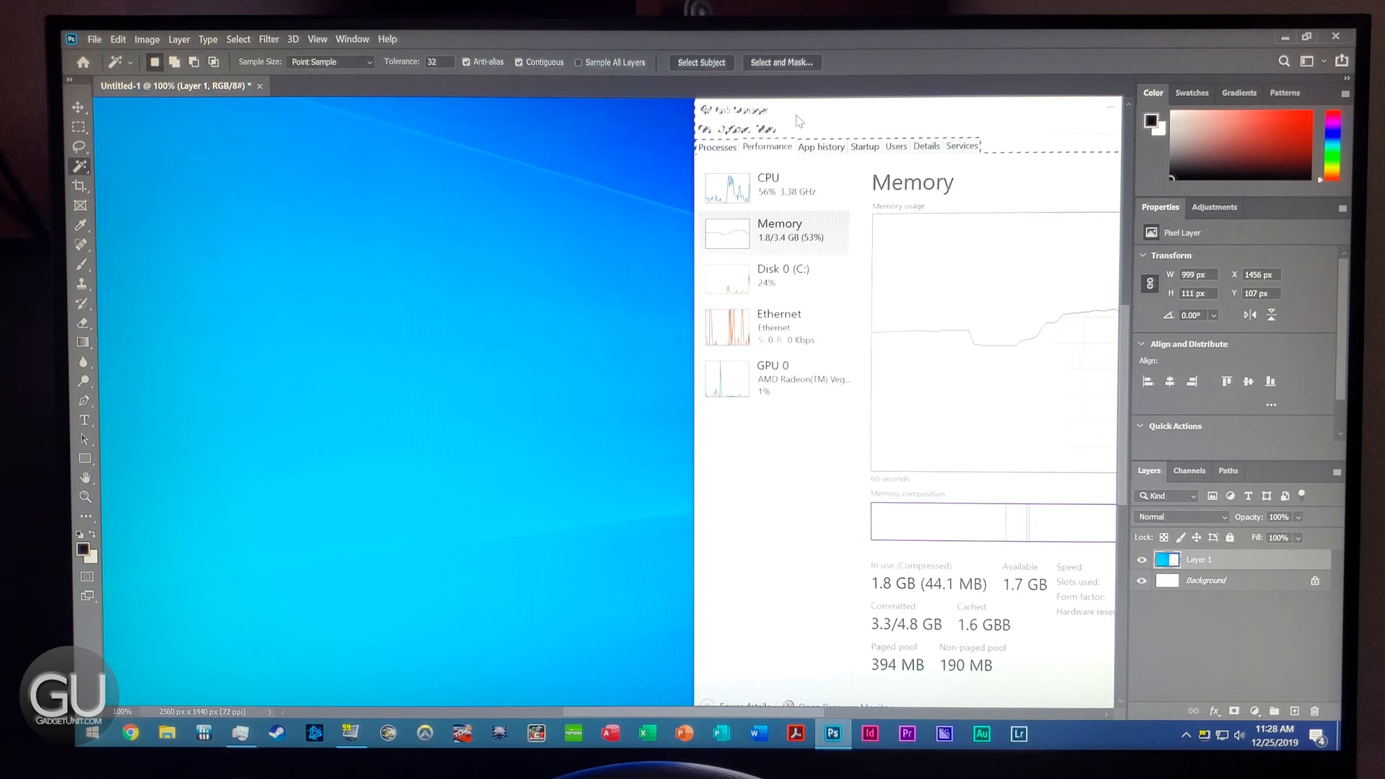
Select the Task Manager title area of the pasted screenshot with the Magic Wand.
left_click(1274, 711)
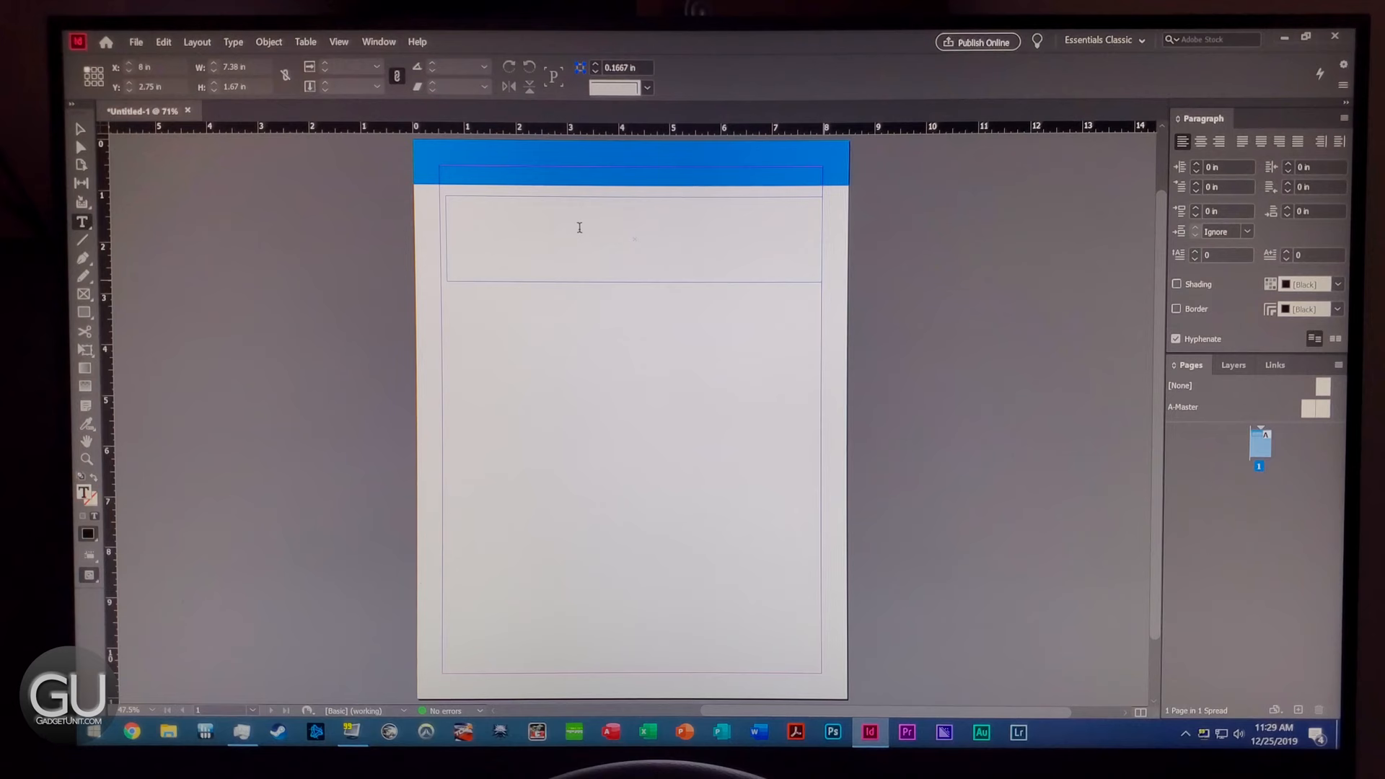
Begin editing the empty text frame placed below the blue header band.
left_click(158, 66)
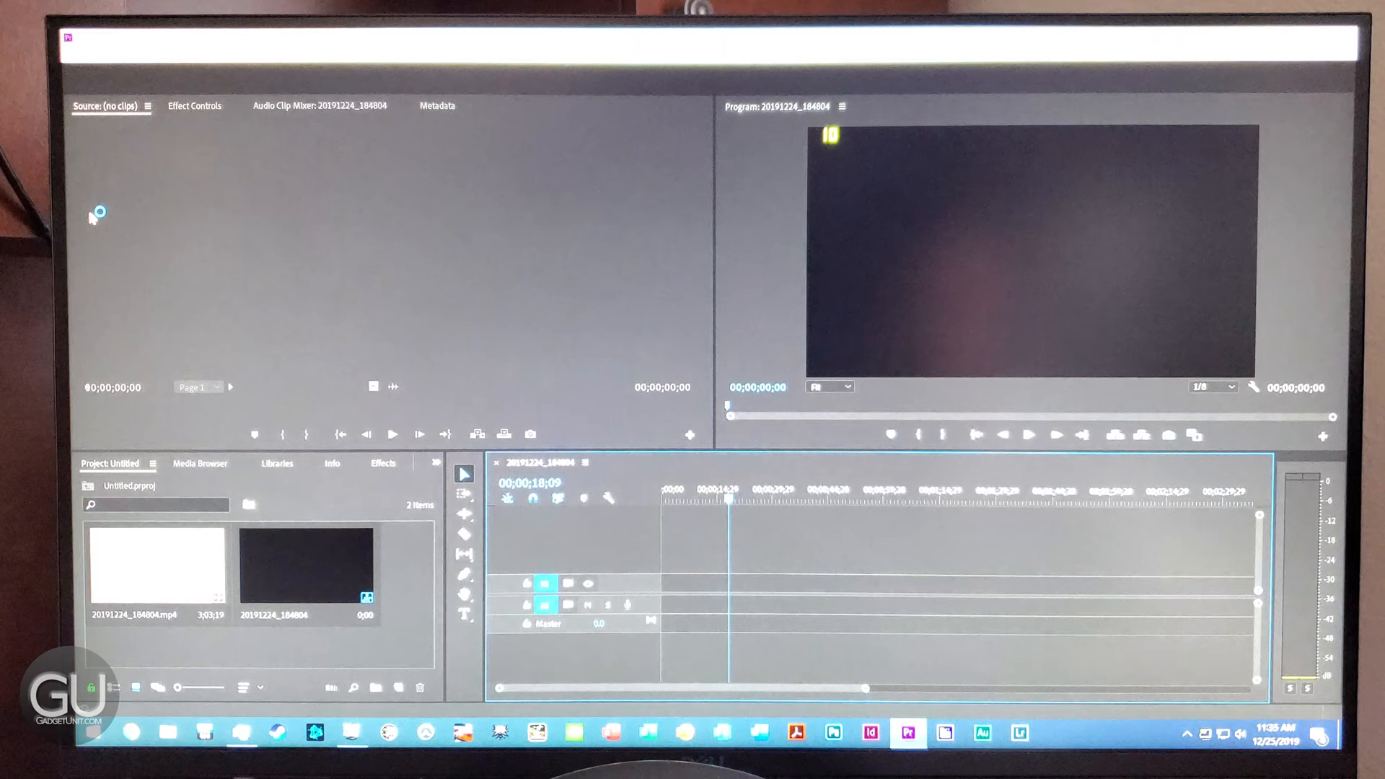
Play the 20191224_185420 clip from the timeline and bring up Task Manager's Memory view.
left_click(1029, 434)
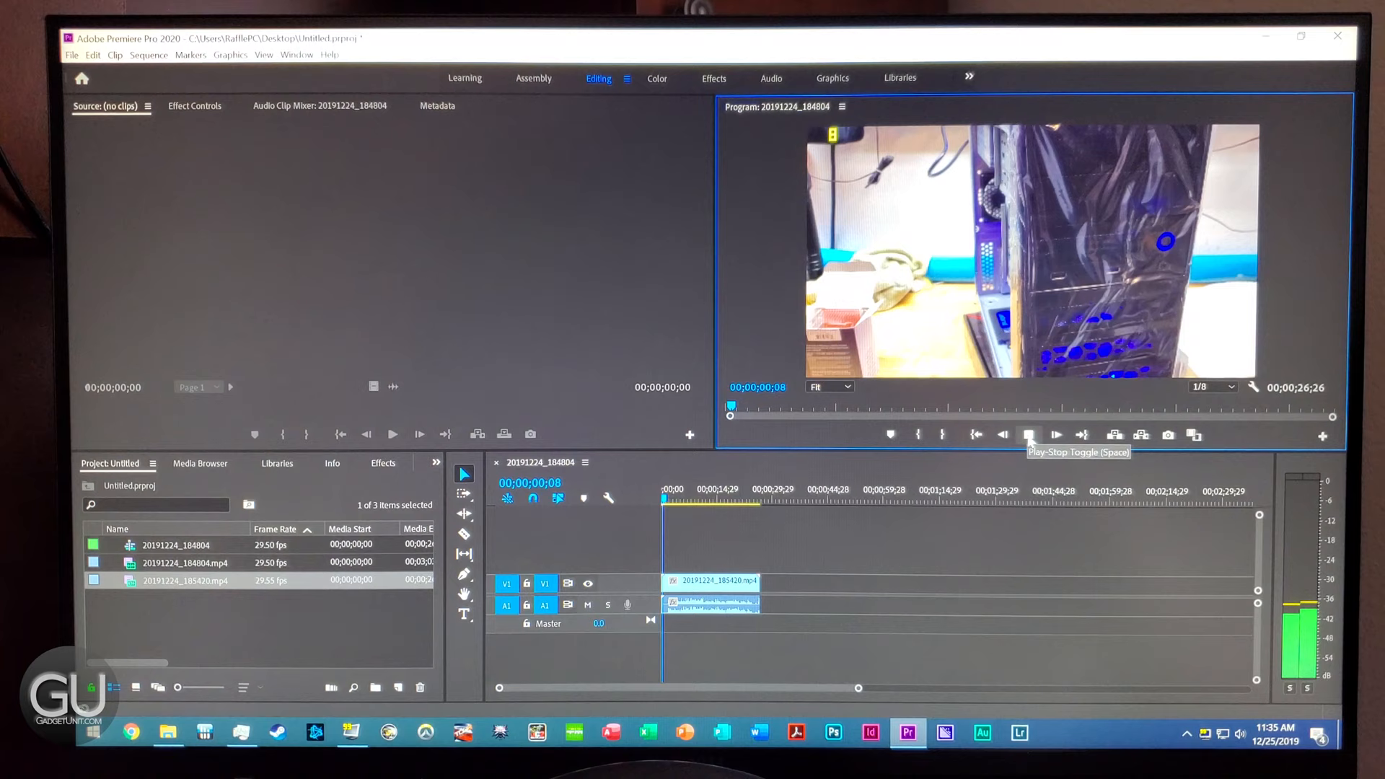
left_click(1028, 435)
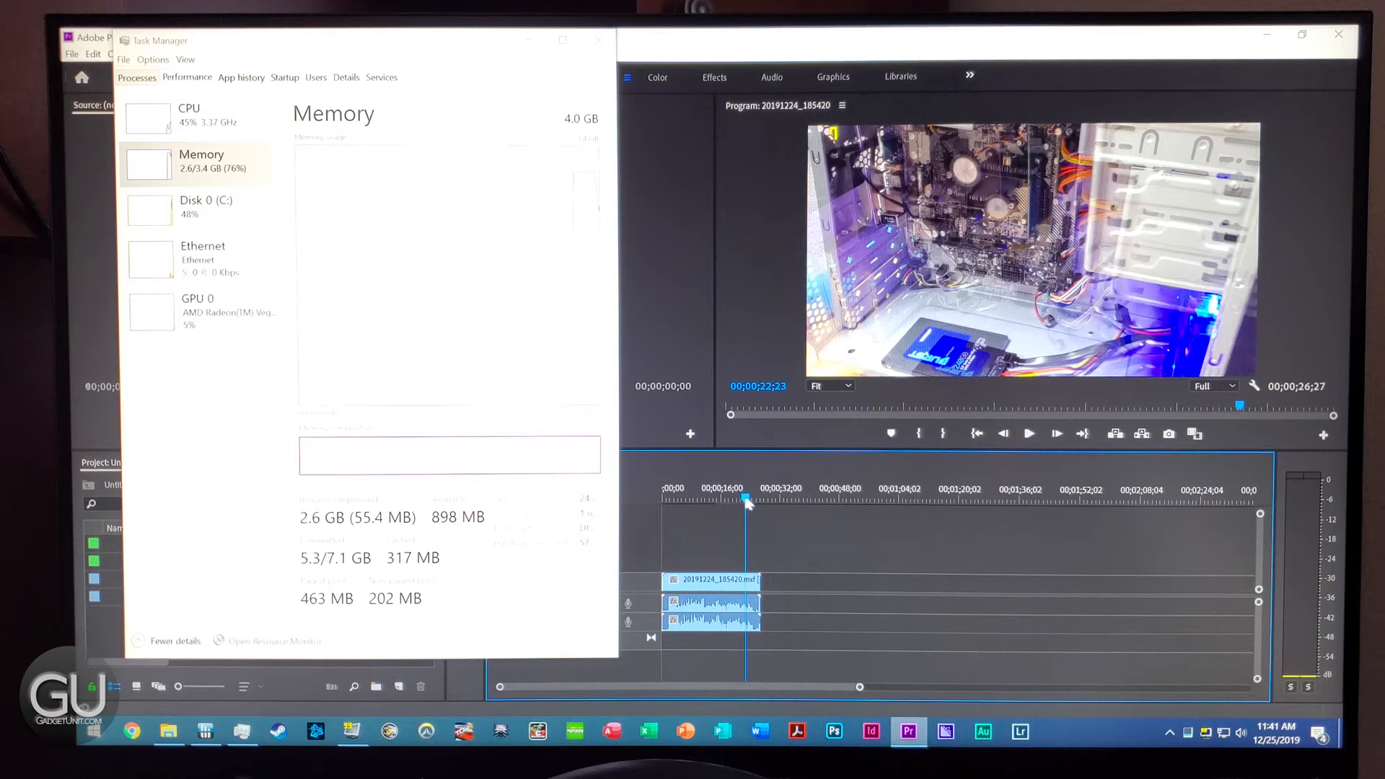
left_click(982, 731)
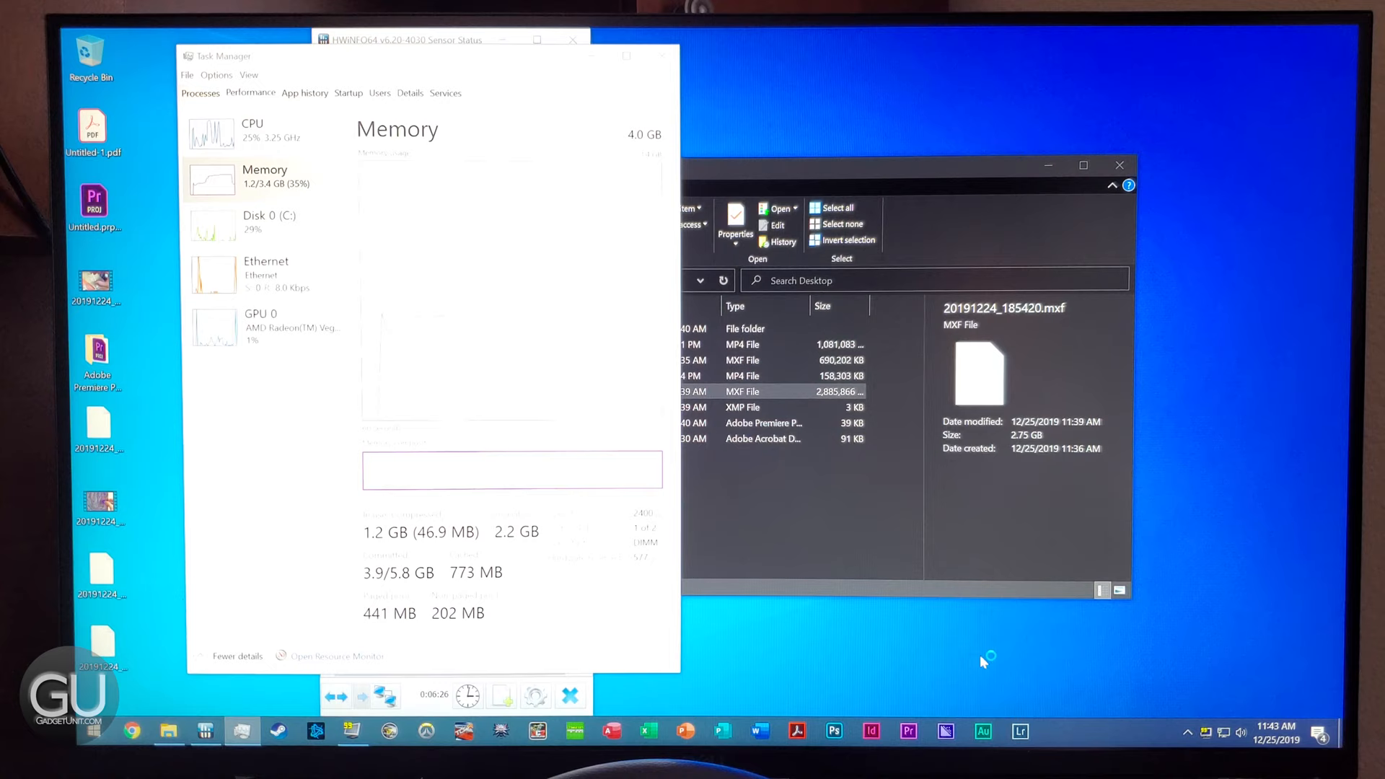
Select 20191224_185420.mxf in the Desktop folder to confirm its 2.75 GB size.
left_click(1020, 732)
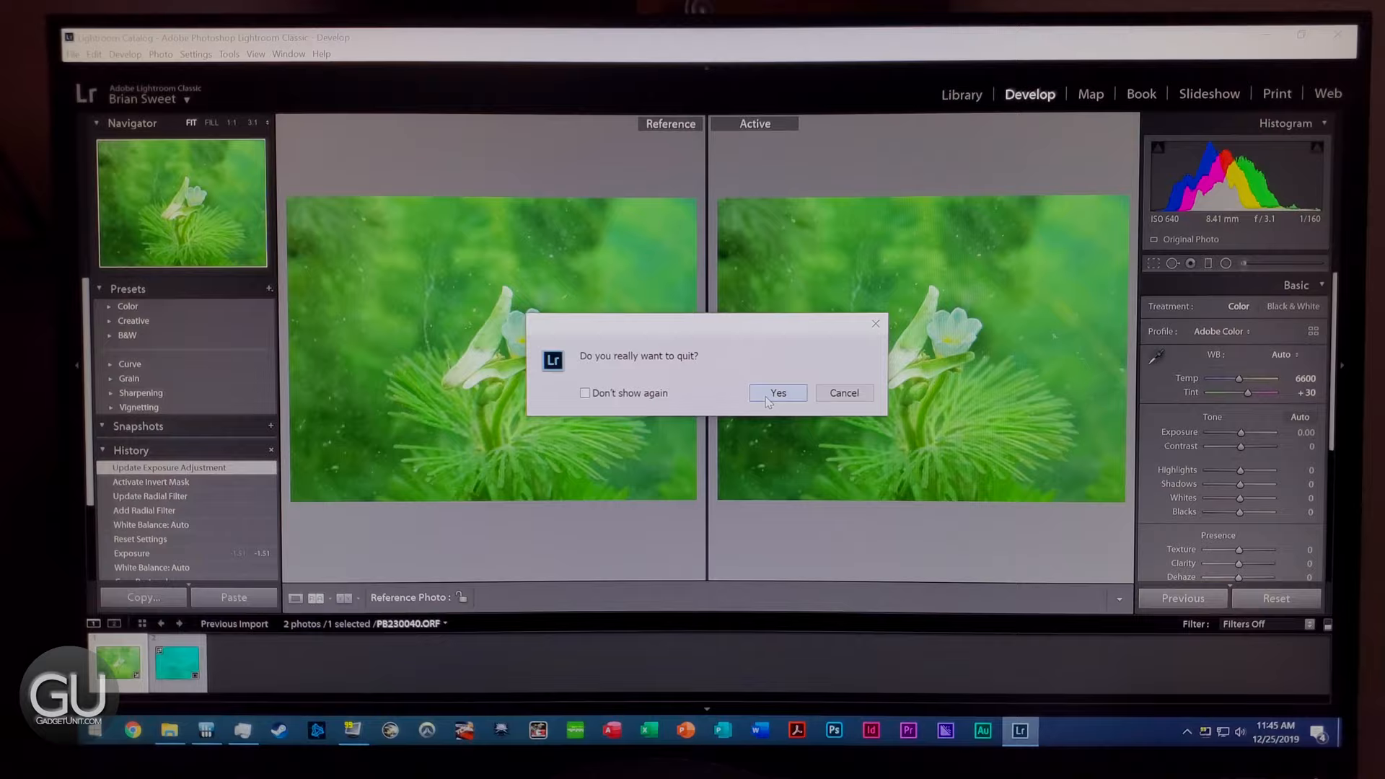
Confirm quitting Lightroom Classic with Yes in the exit dialog.
left_click(778, 392)
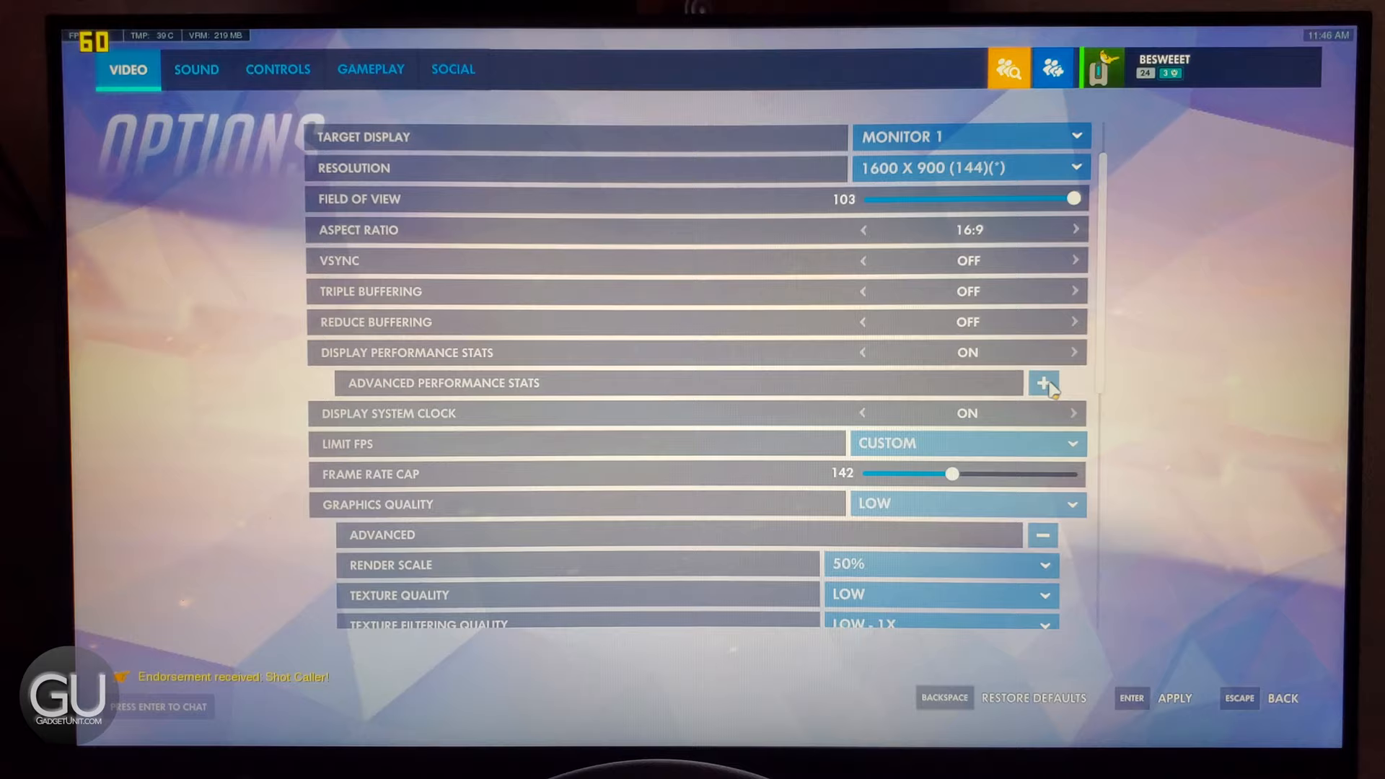
Review the Video options showing Low graphics quality and 50% render scale.
scroll("down", 3)
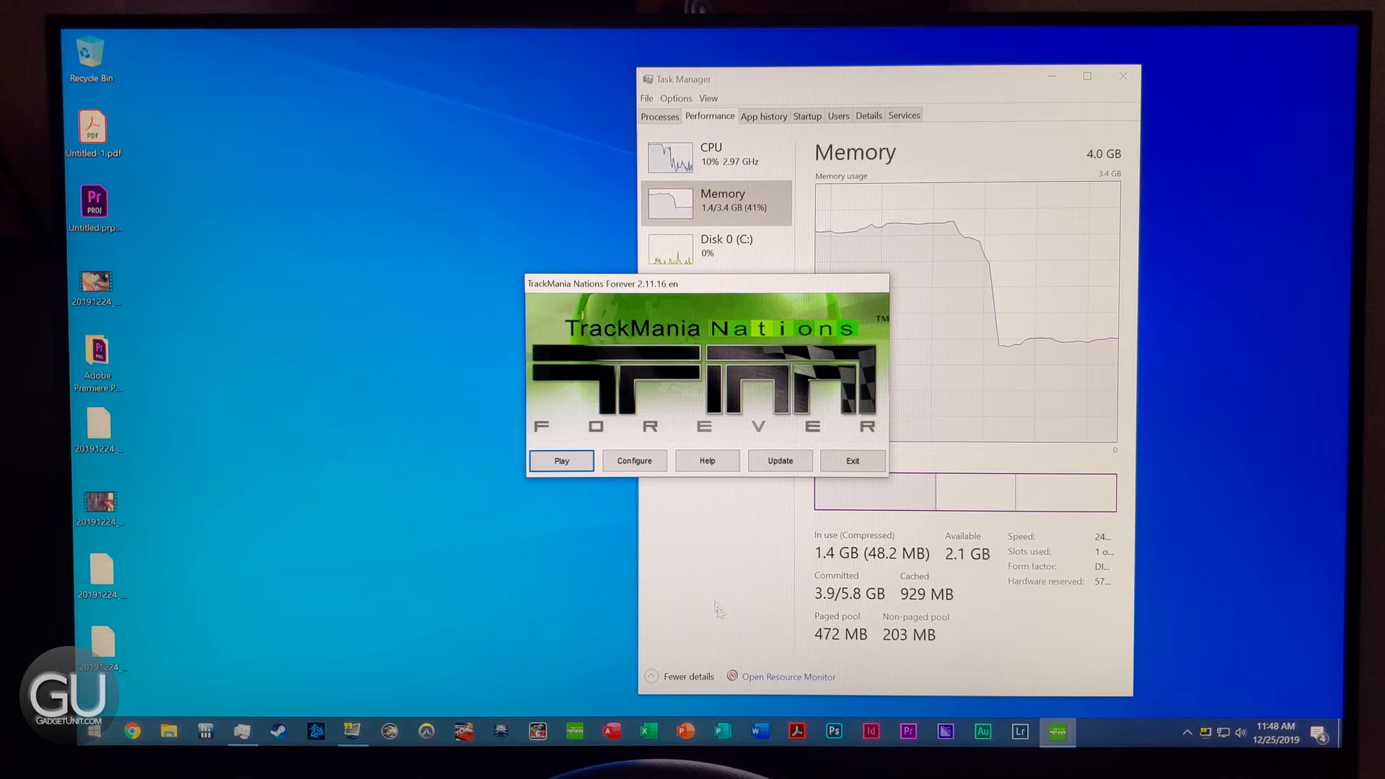
Configure the launcher for fullscreen at 1920x1080 resolution.
left_click(632, 460)
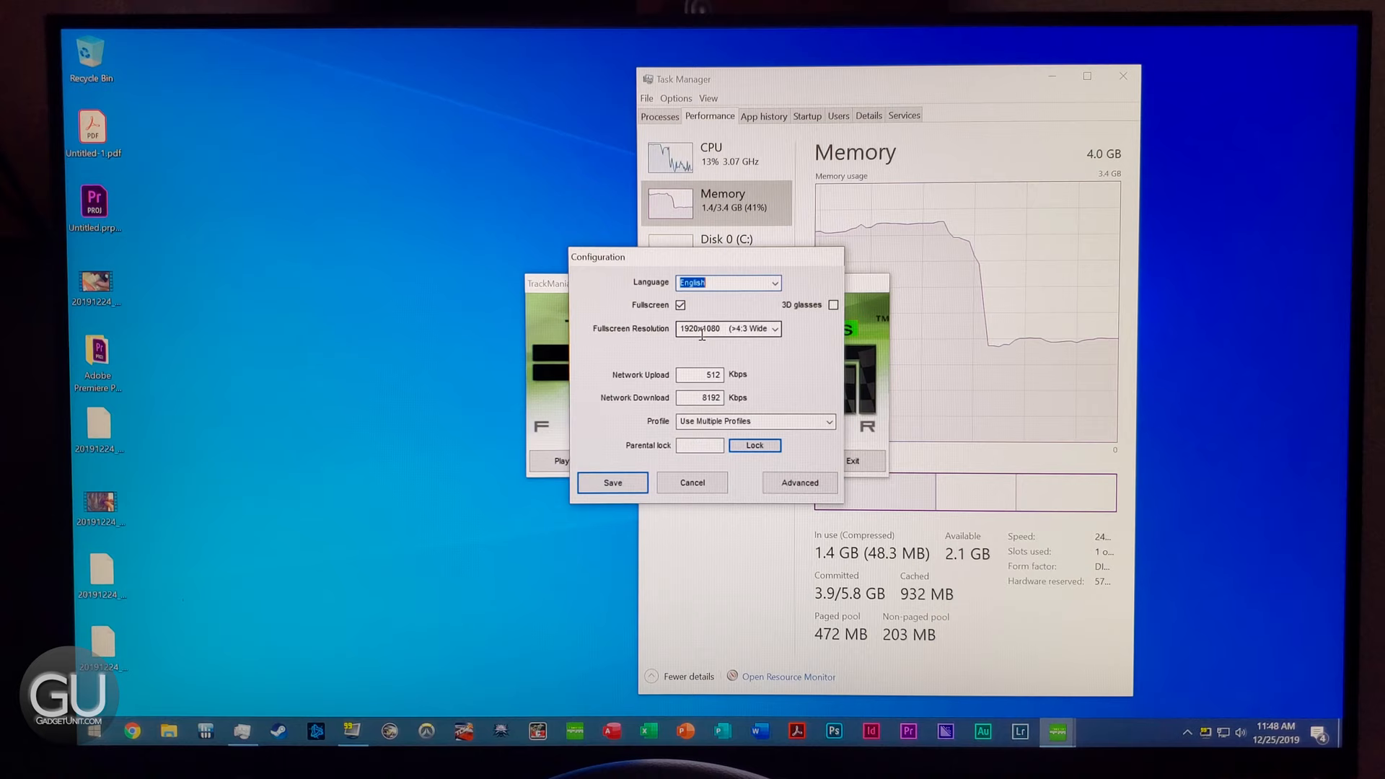
left_click(797, 482)
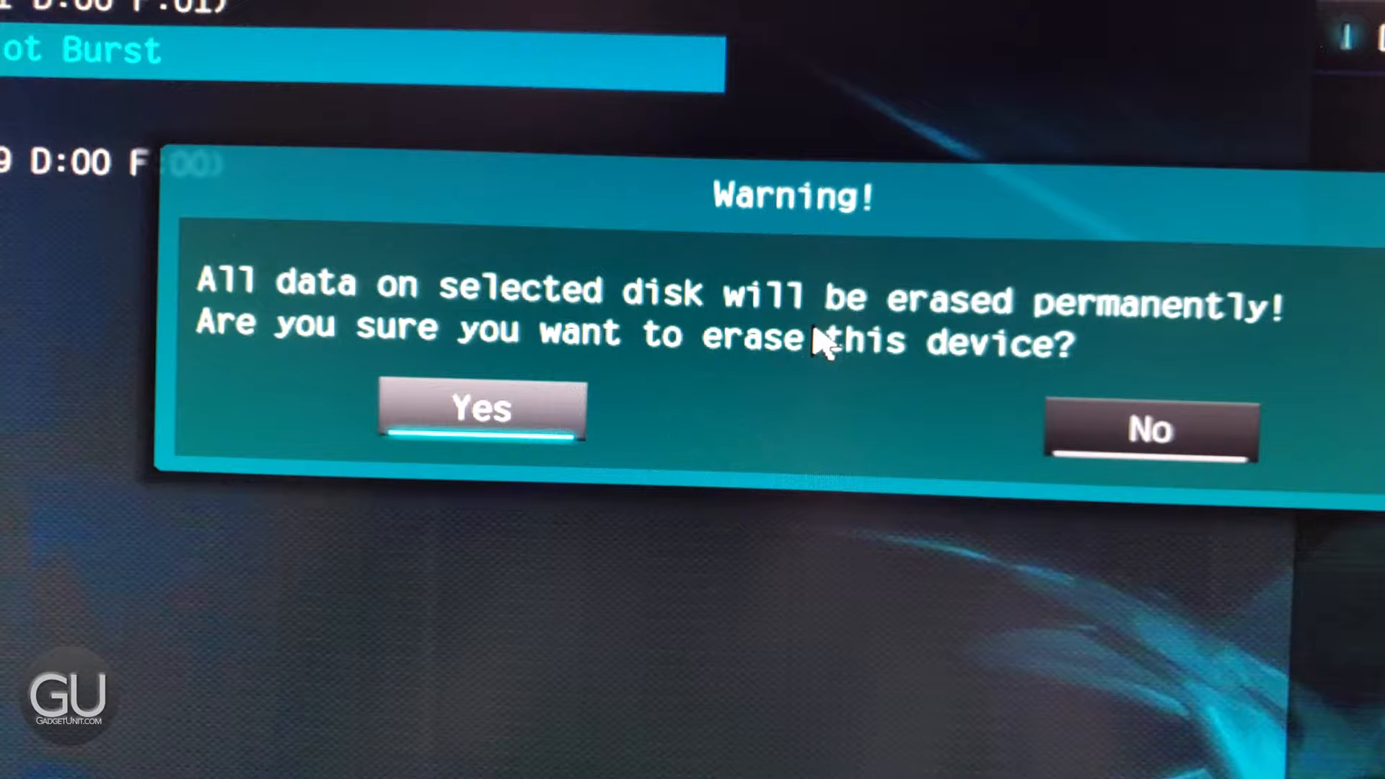
Confirm the warning to permanently erase the Patriot Burst SSD on Port 0.
left_click(479, 409)
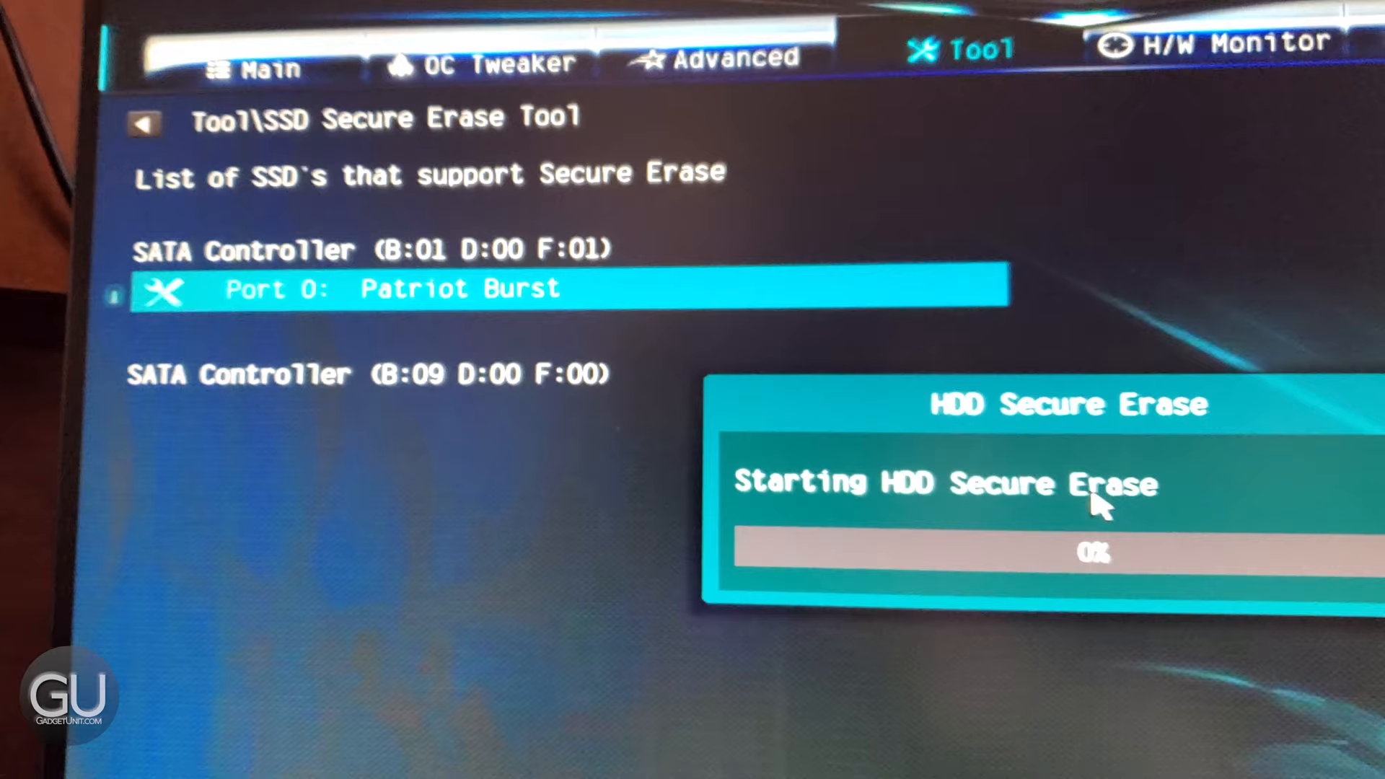